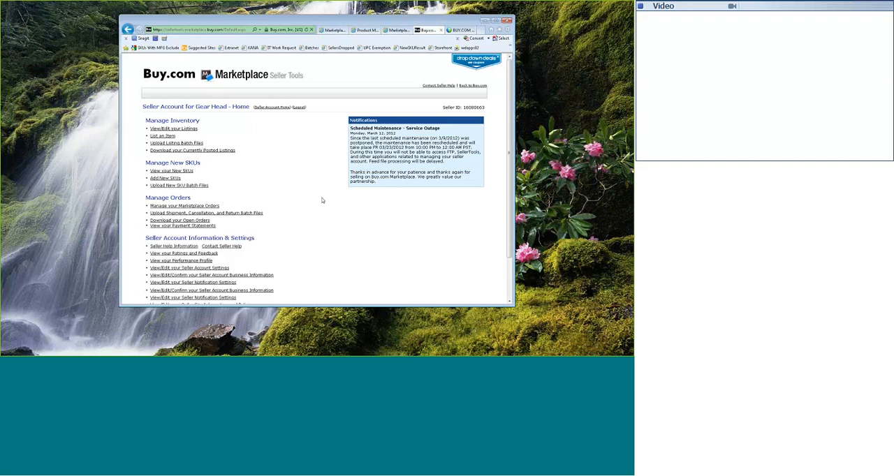
Open Shipping Settings to see the three saved Alaska and Continental US definitions
scroll(down, 3)
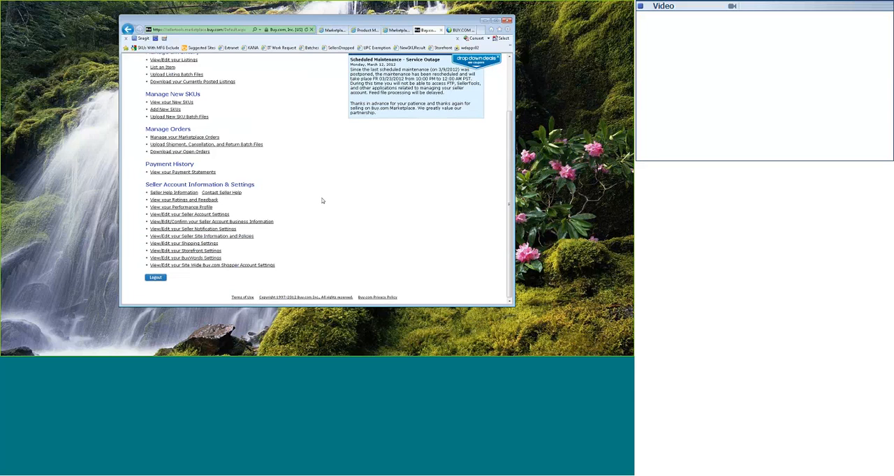
mouse_move(310, 249)
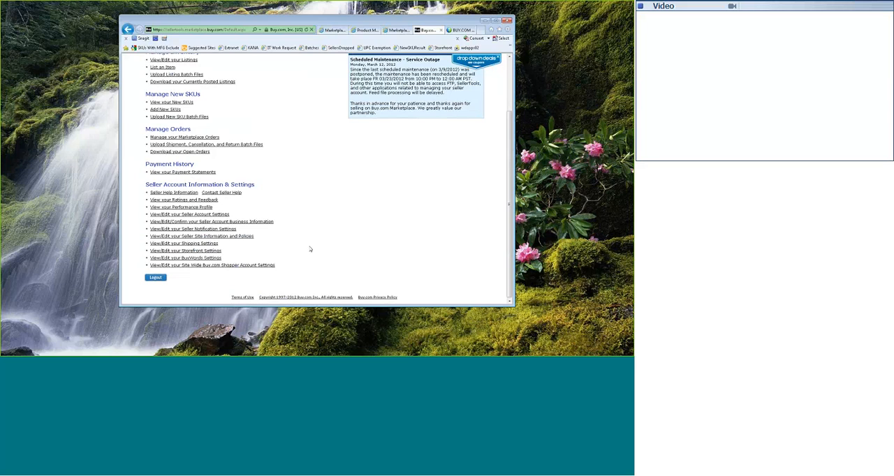
mouse_move(315, 242)
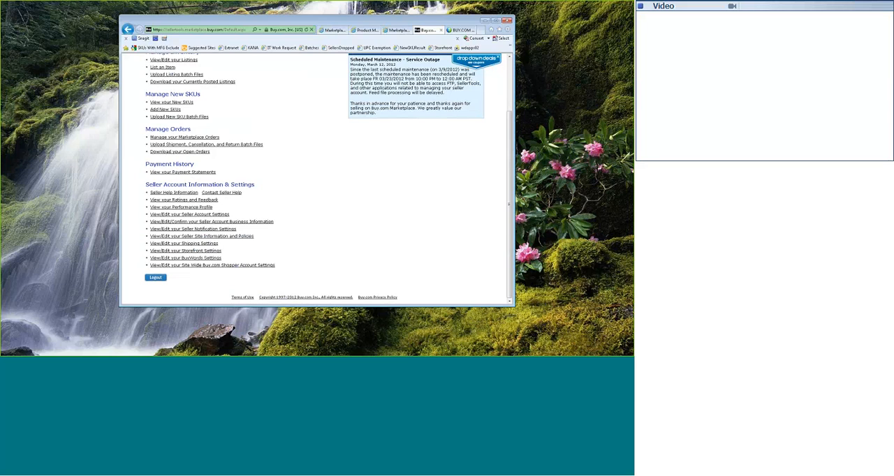
mouse_move(200, 250)
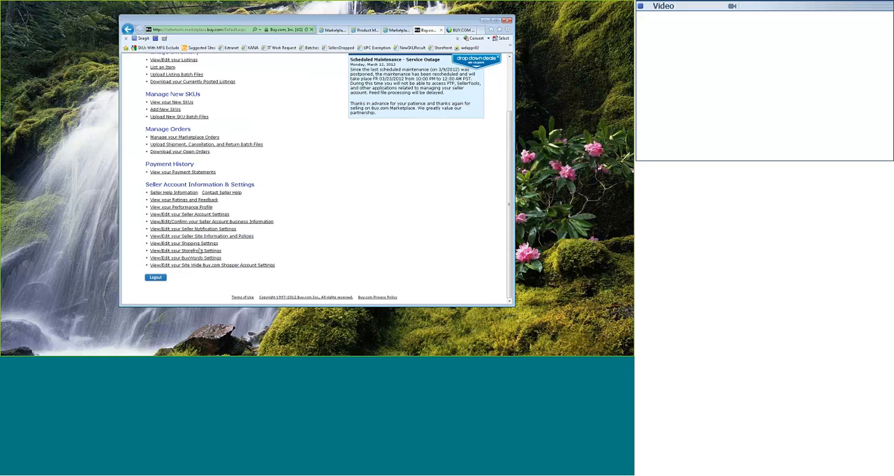
mouse_move(184, 243)
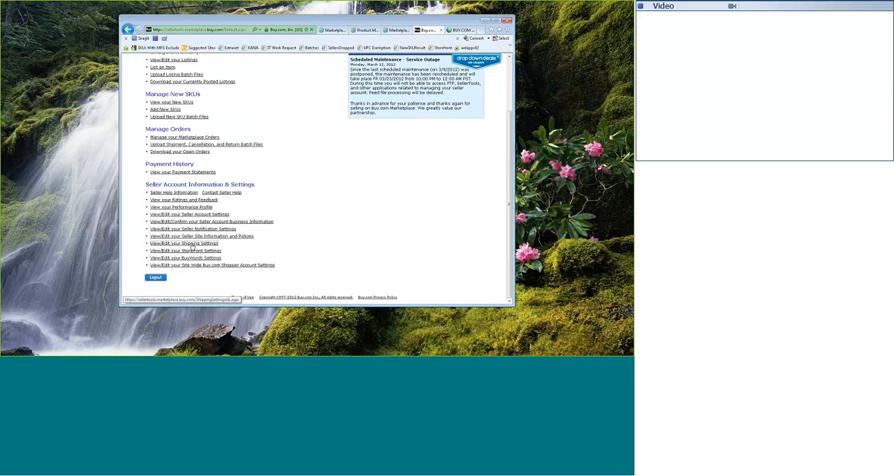
click(184, 243)
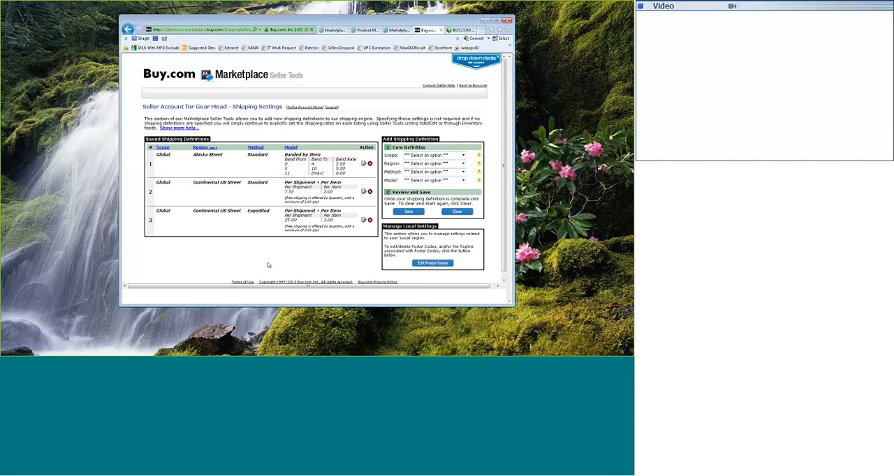
mouse_move(273, 271)
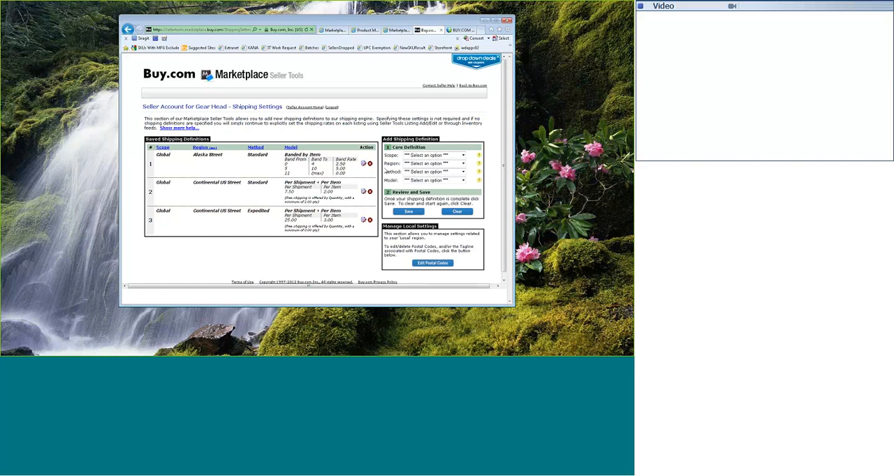
mouse_move(490, 218)
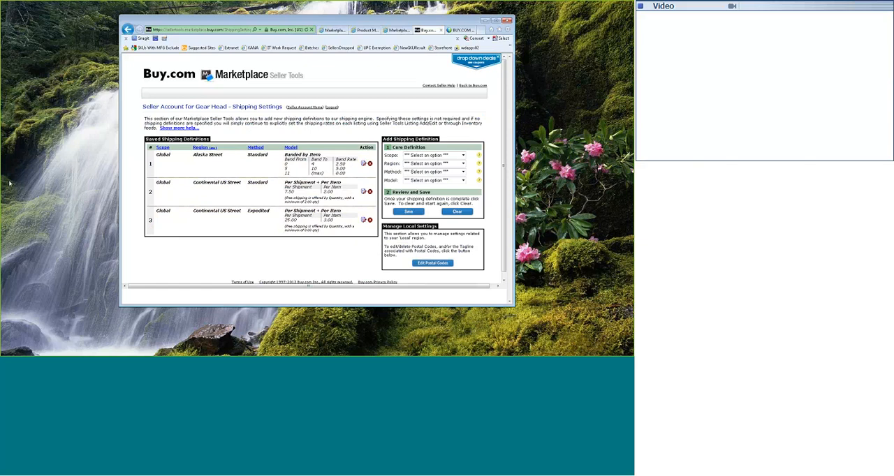
mouse_move(182, 152)
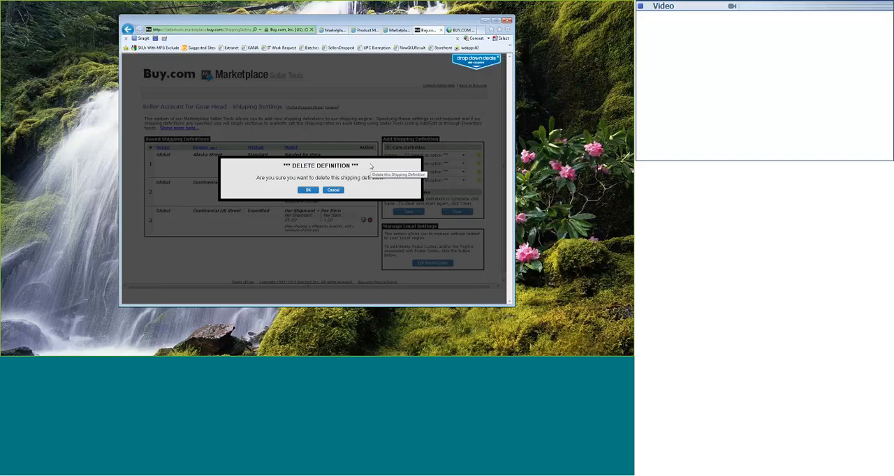
Delete the Alaska Street and Expedited definitions, dismissing the warning about the Standard one
click(308, 190)
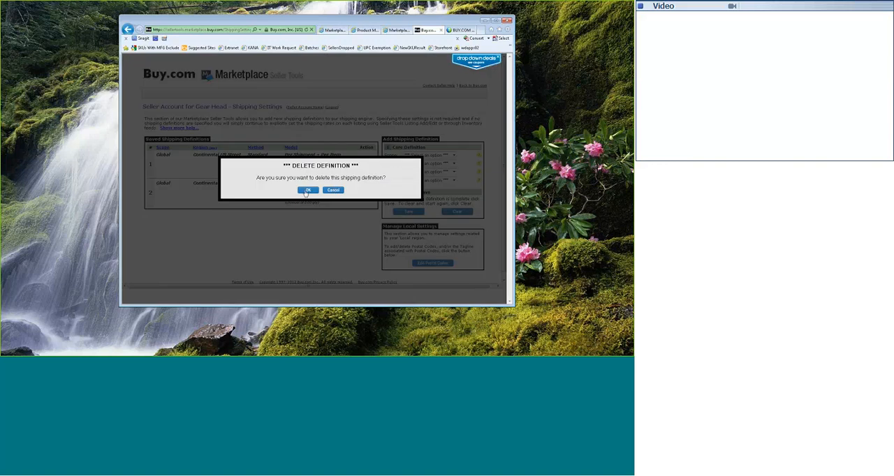
click(334, 190)
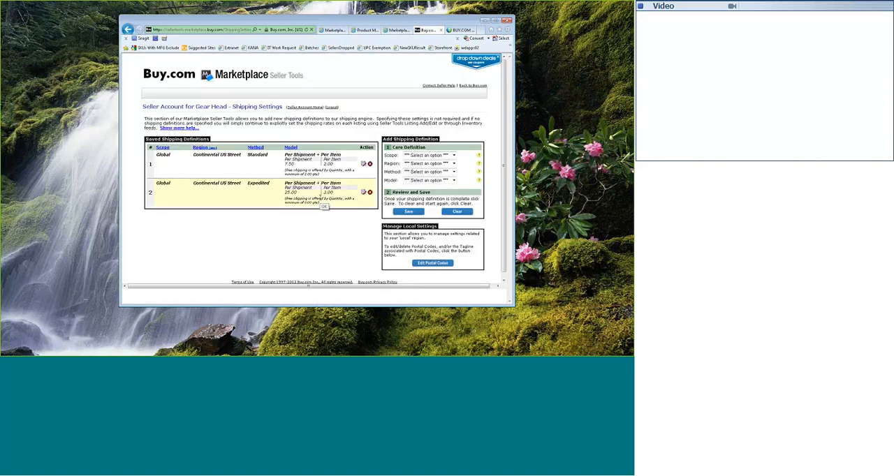
click(369, 192)
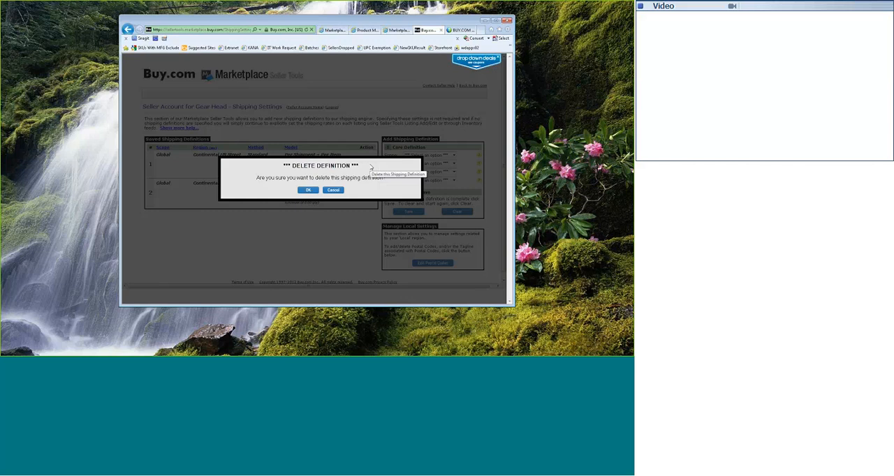
click(307, 190)
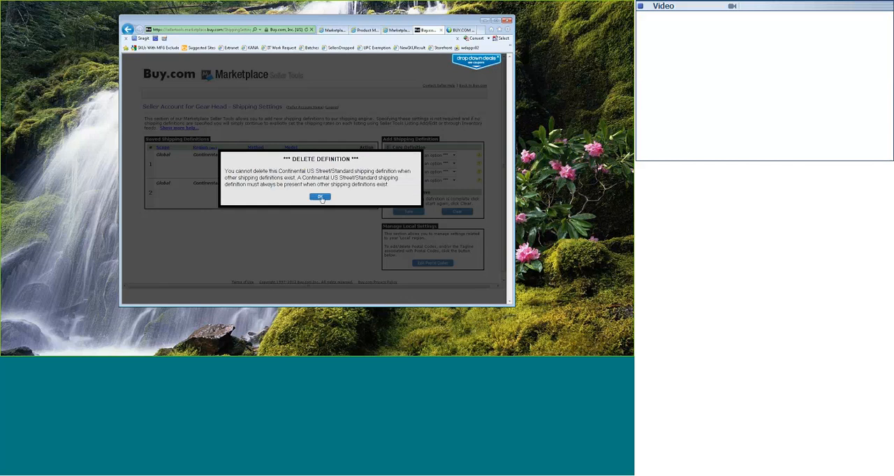
click(319, 196)
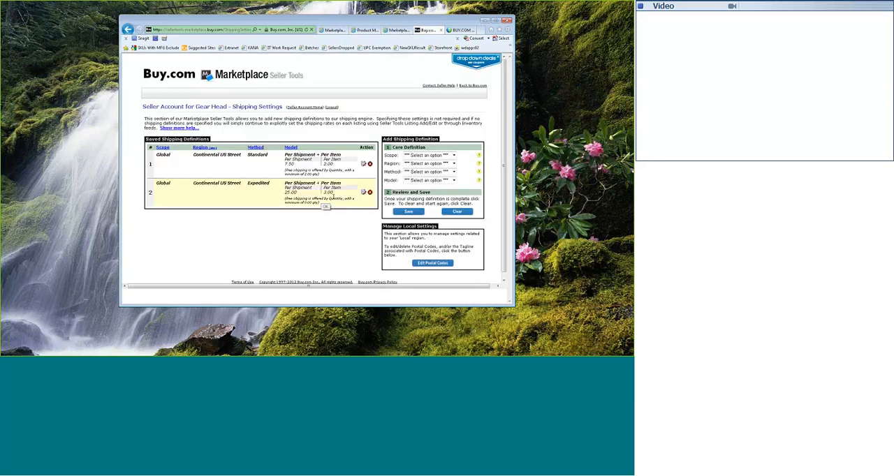
click(369, 192)
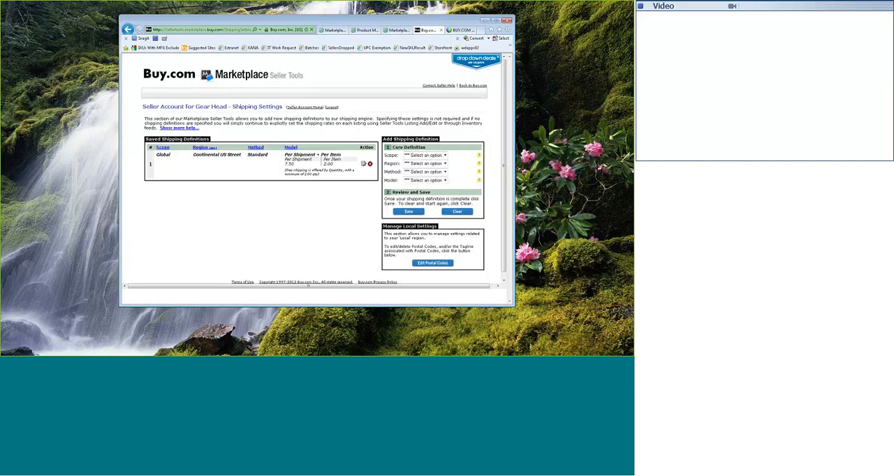
mouse_move(293, 194)
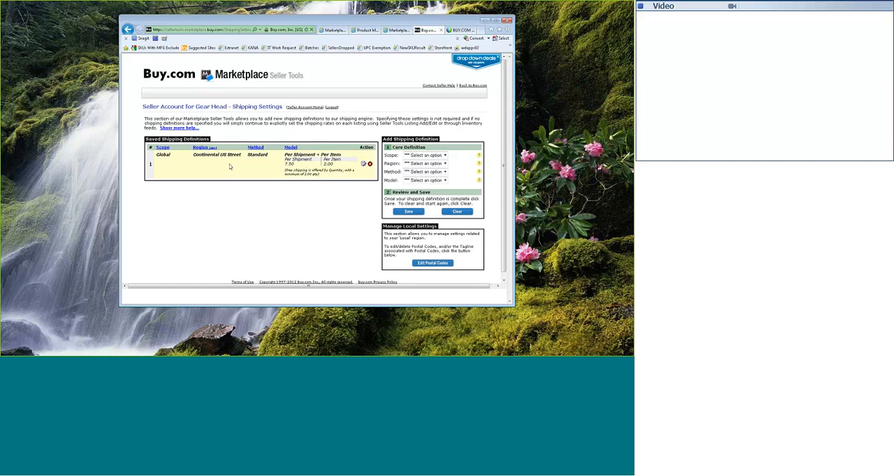
mouse_move(262, 164)
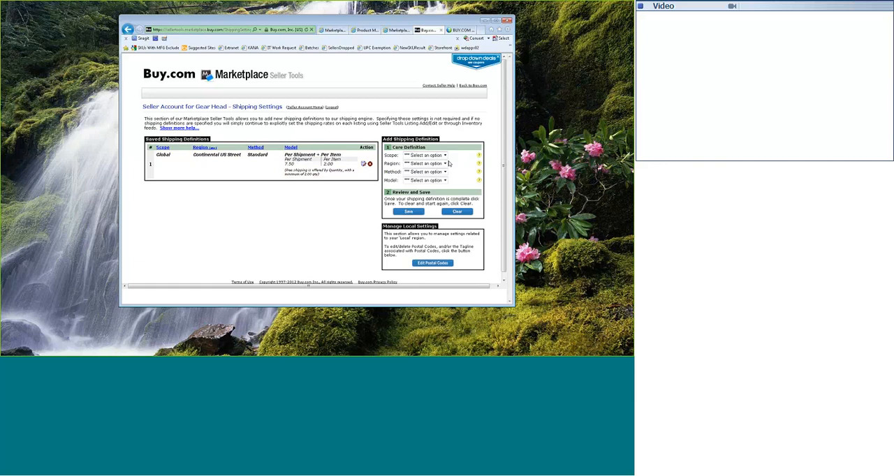
mouse_move(454, 163)
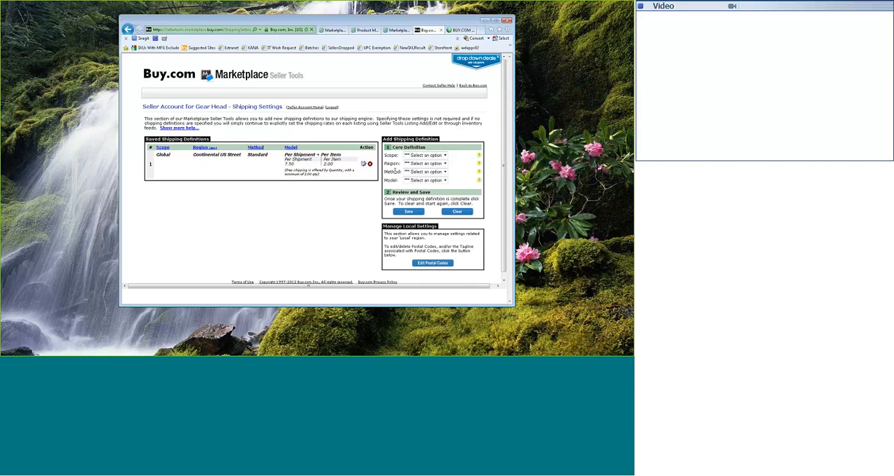
mouse_move(396, 187)
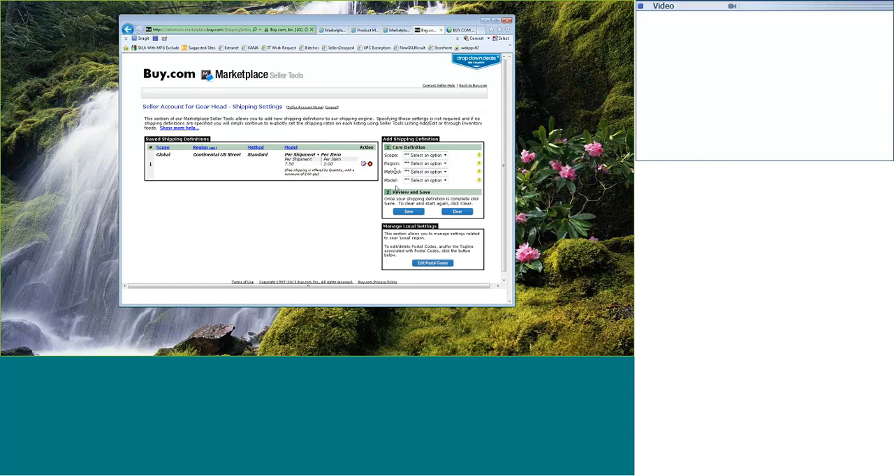
Set the new shipping definition's Scope dropdown to Global
click(445, 155)
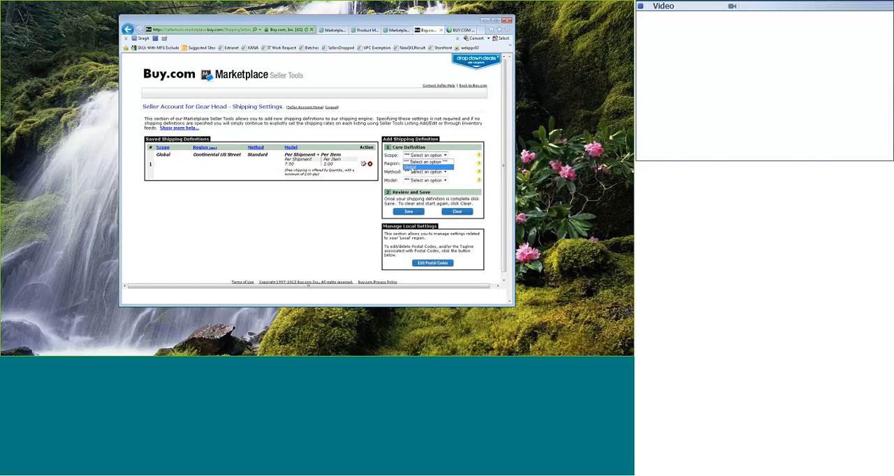
click(425, 154)
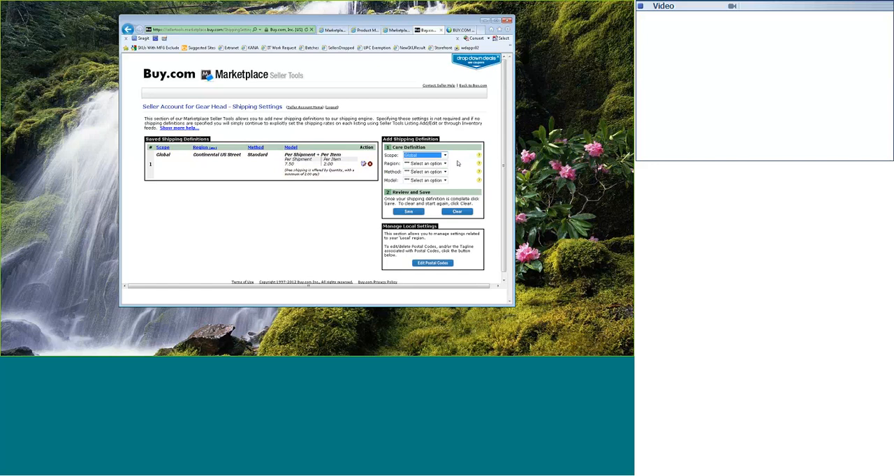
click(425, 154)
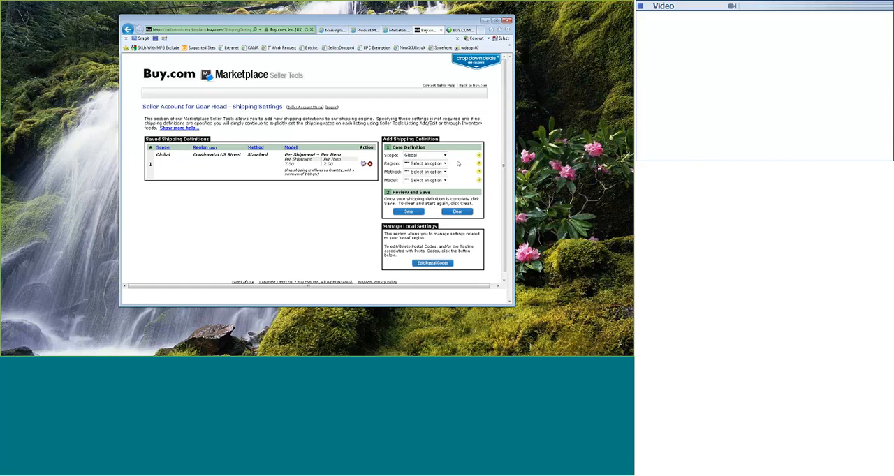
click(443, 164)
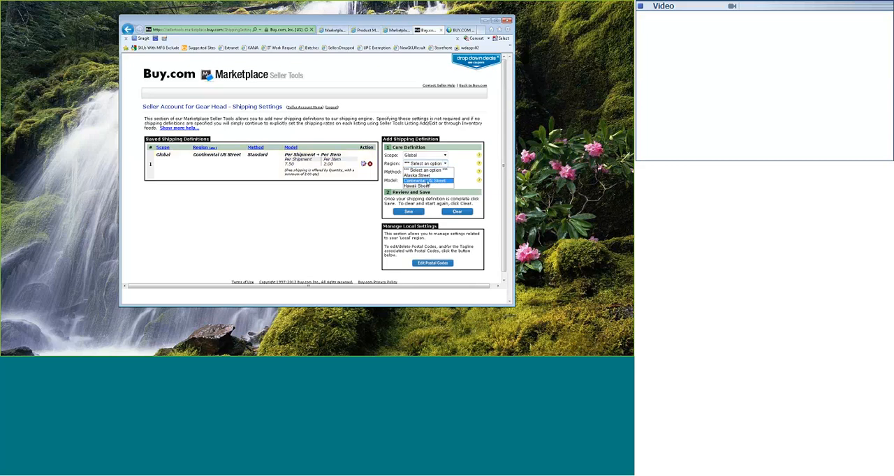
Choose Continental US Street as the region and Standard as the method
click(425, 180)
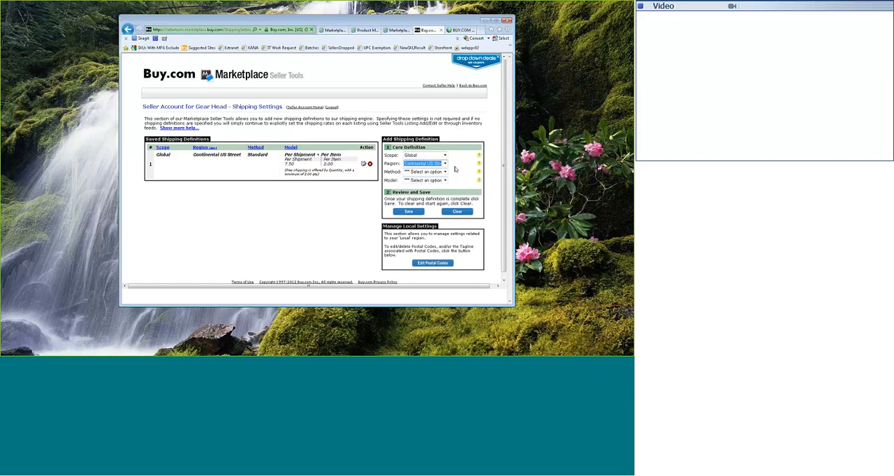
click(425, 180)
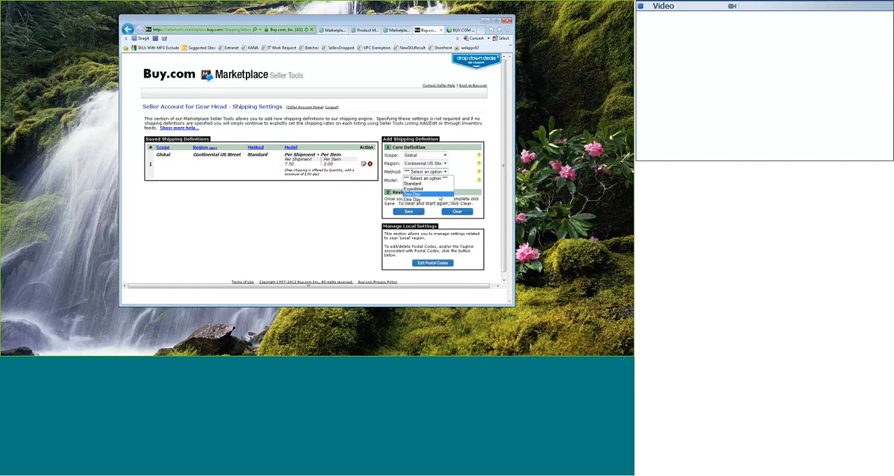
mouse_move(412, 199)
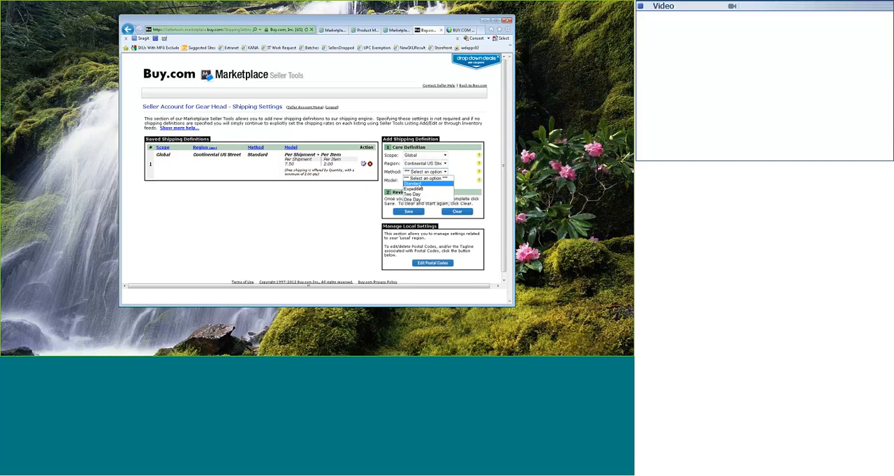
click(413, 188)
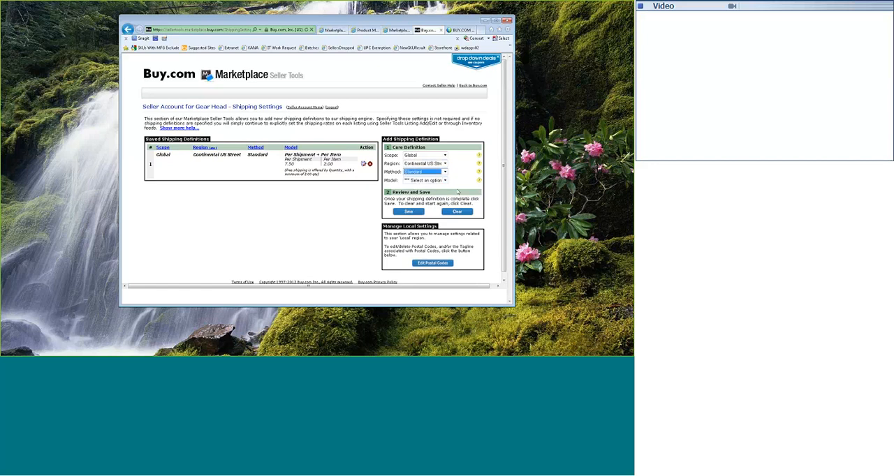
Open the Model dropdown listing Per Shipment + Per Item through Banded by Weight
click(443, 180)
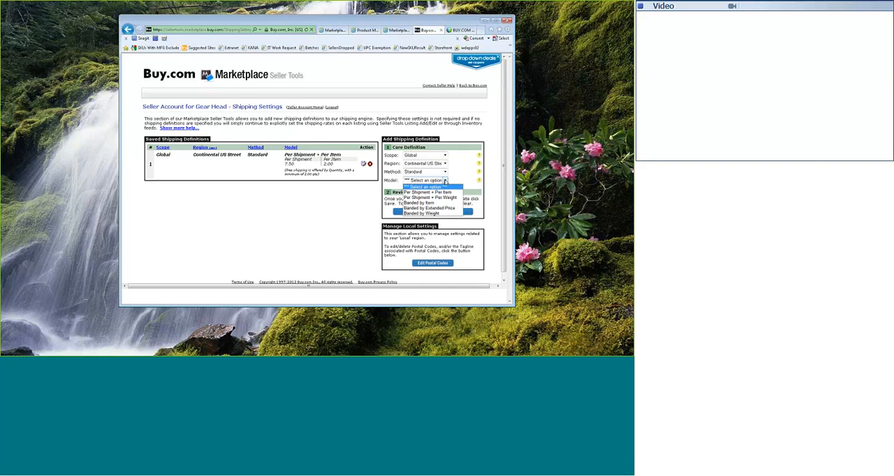
mouse_move(428, 192)
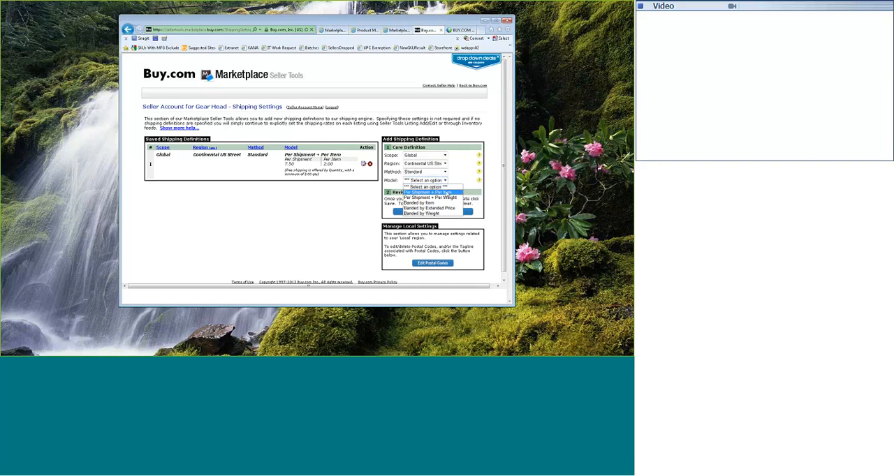
mouse_move(427, 203)
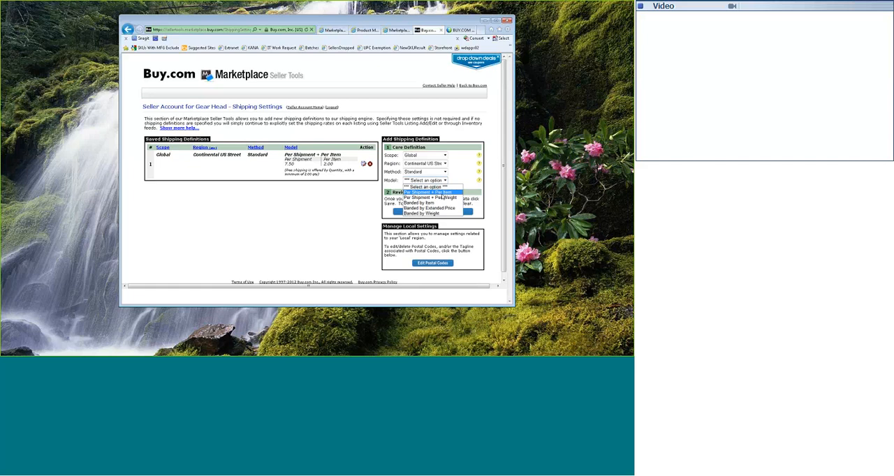
mouse_move(429, 198)
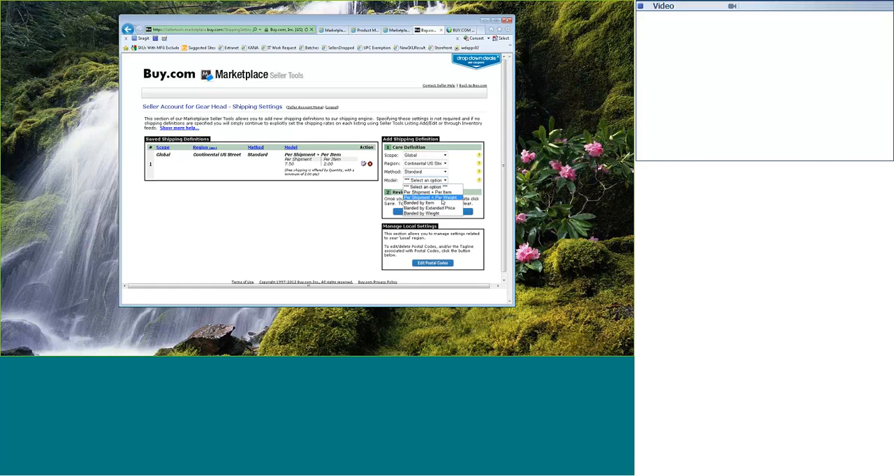
mouse_move(419, 203)
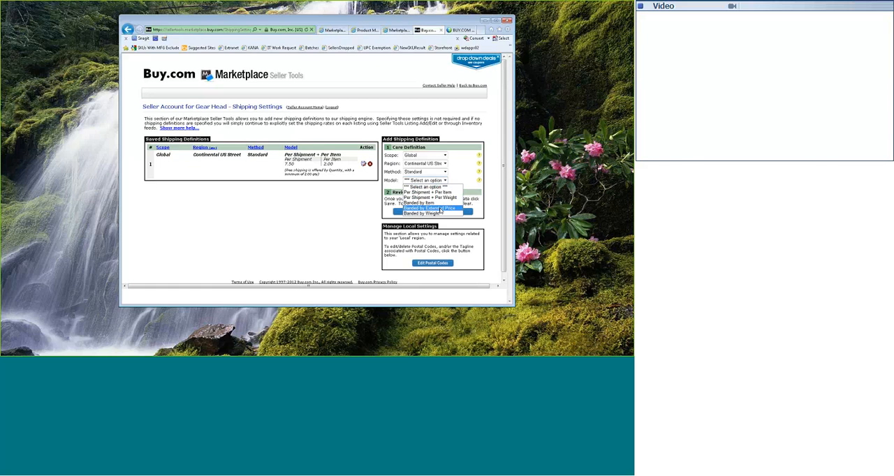
mouse_move(427, 213)
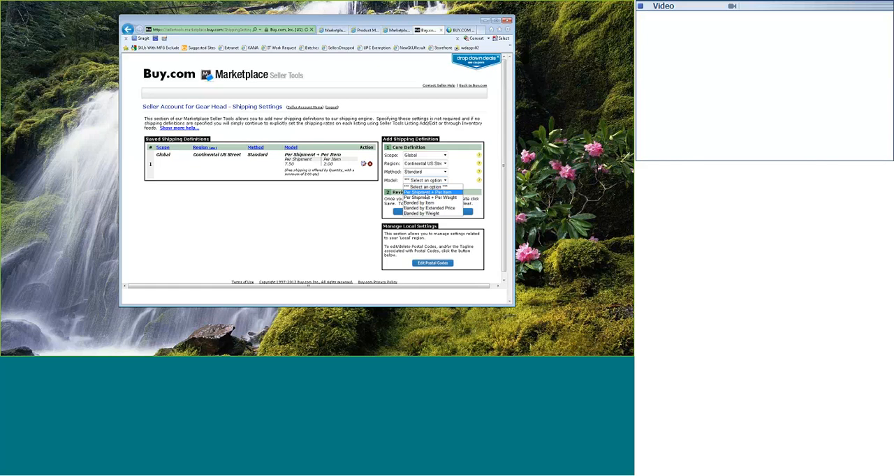
Choose Per Shipment + Per Item as the pricing model
click(428, 192)
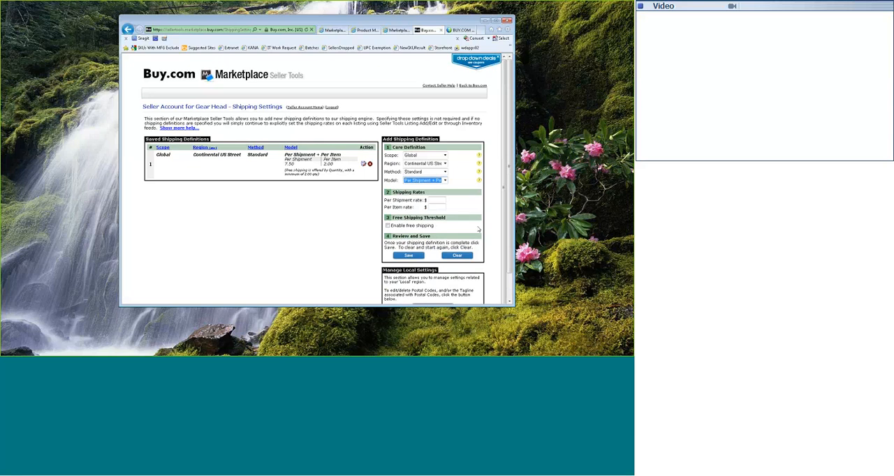
mouse_move(461, 203)
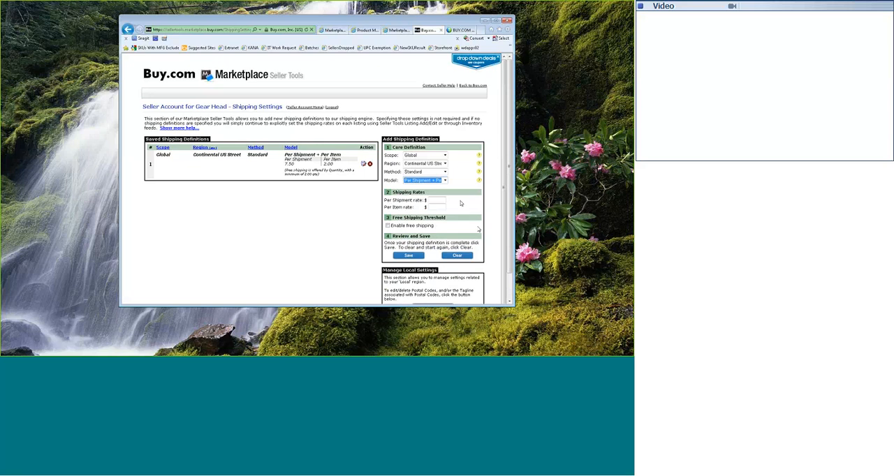
mouse_move(492, 218)
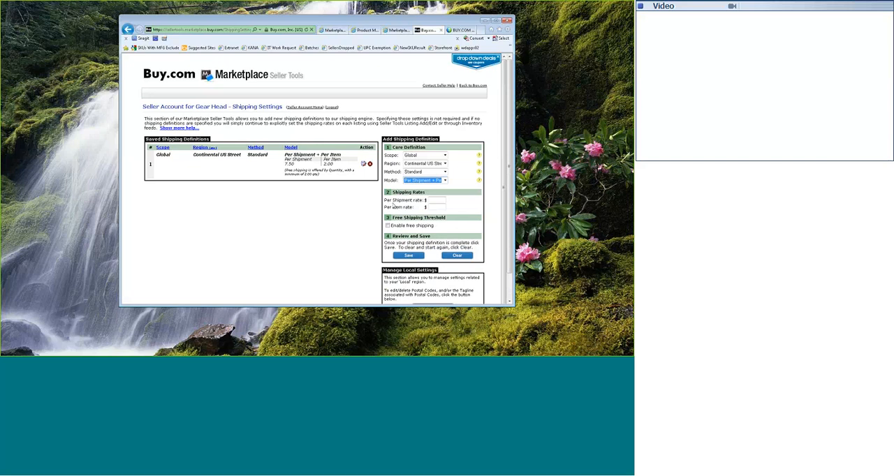
mouse_move(413, 201)
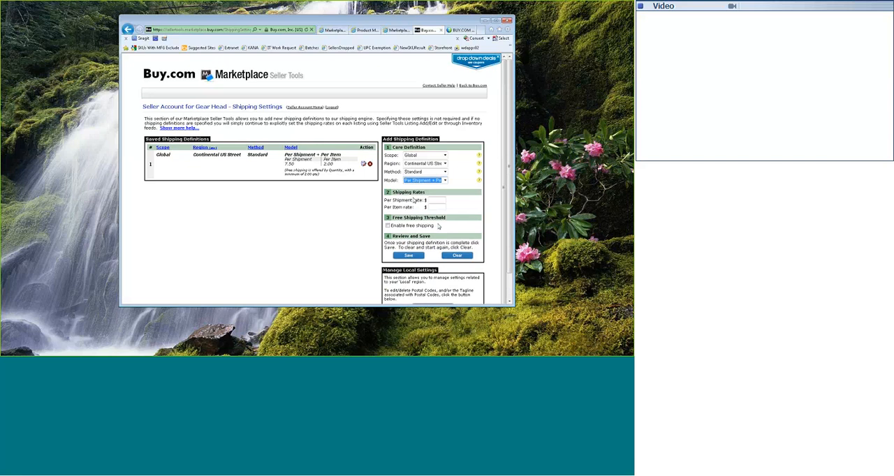
mouse_move(487, 253)
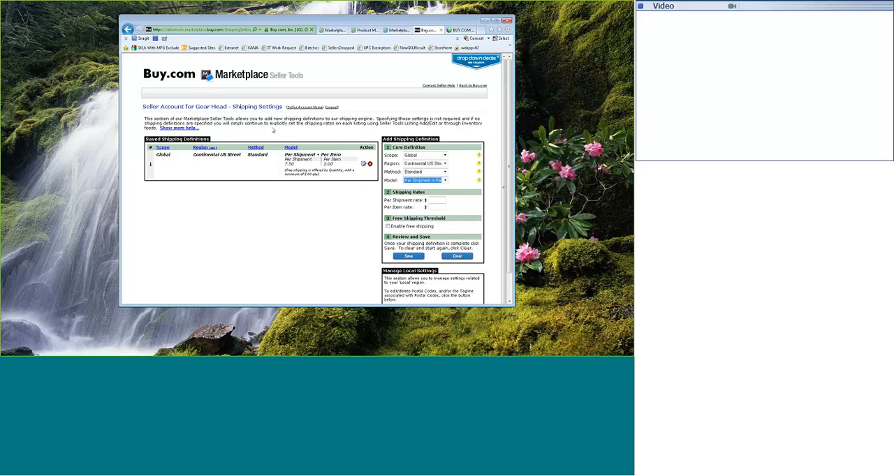
Expand the extra help on the shipping engine and its rules
click(179, 128)
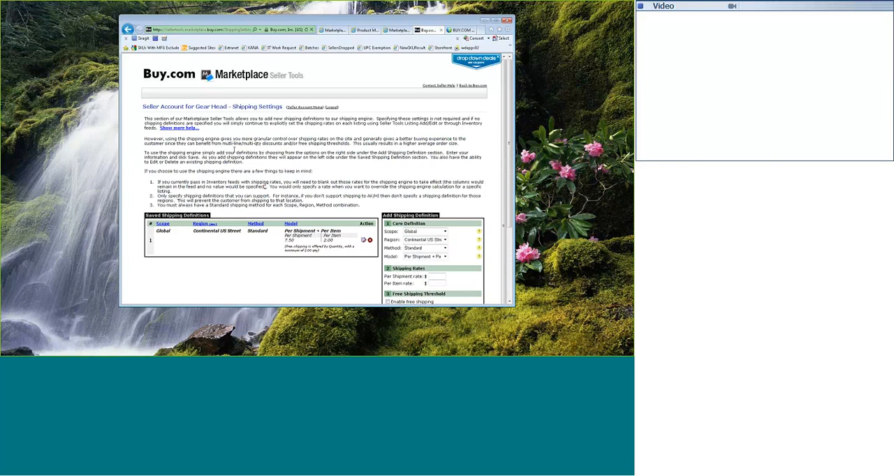
scroll(down, 3)
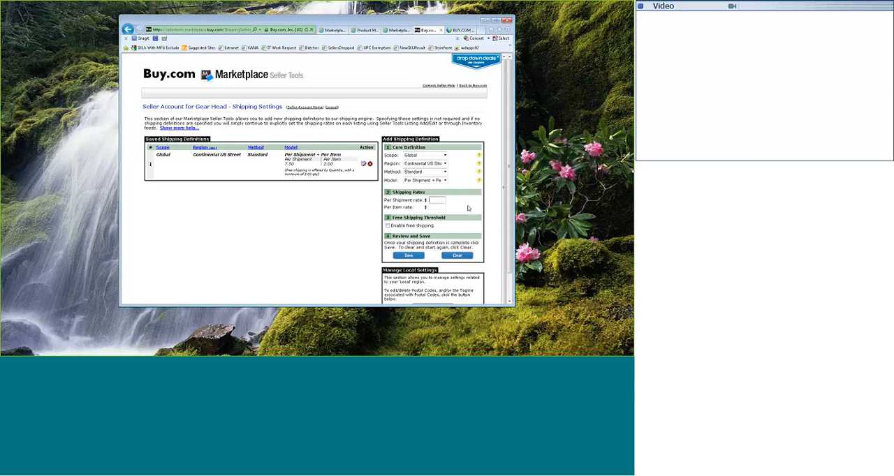
Enter a per-shipment rate of 5.00 for the new definition
text(5.00)
click(437, 206)
text(1)
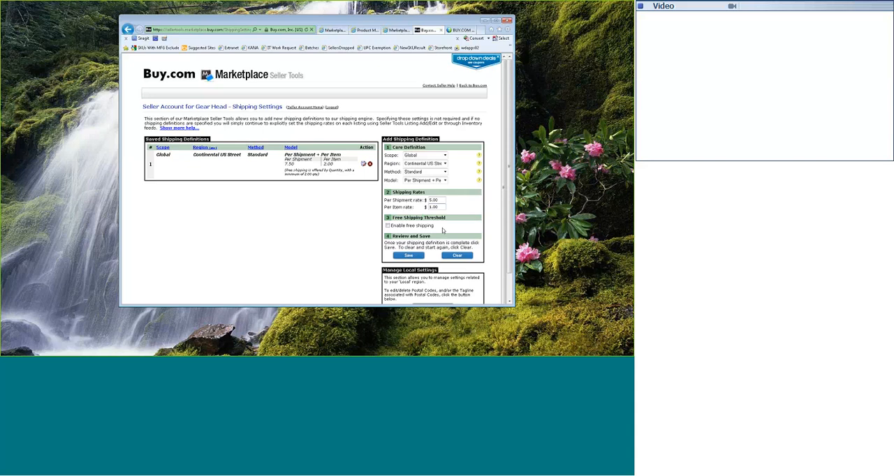
mouse_move(404, 225)
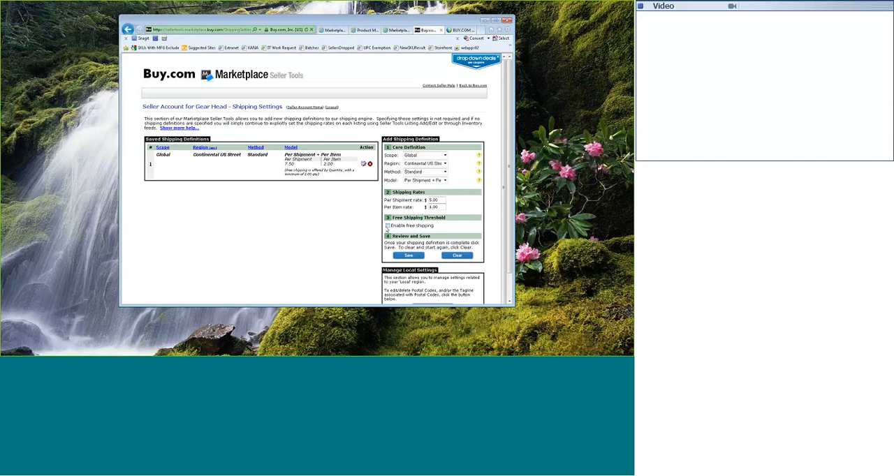
click(388, 226)
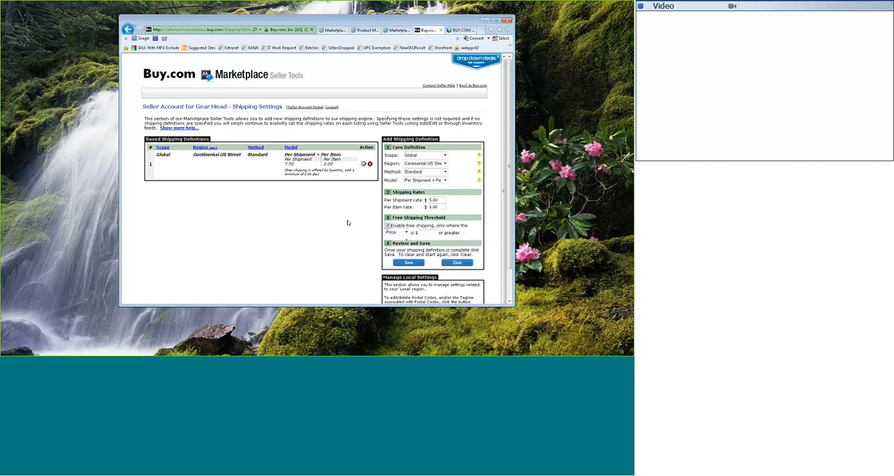
click(396, 232)
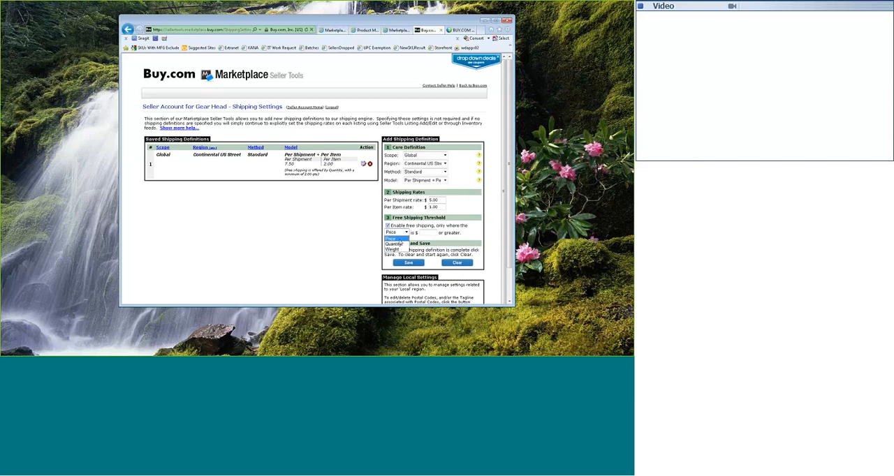
click(415, 233)
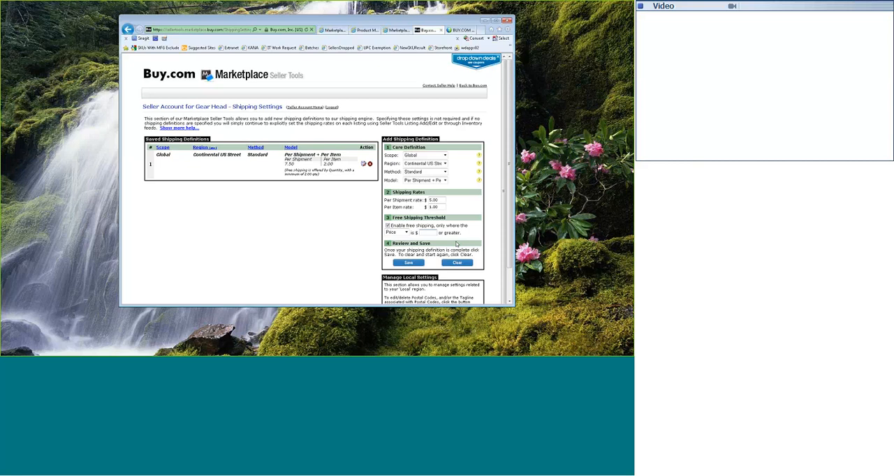
text(100.00)
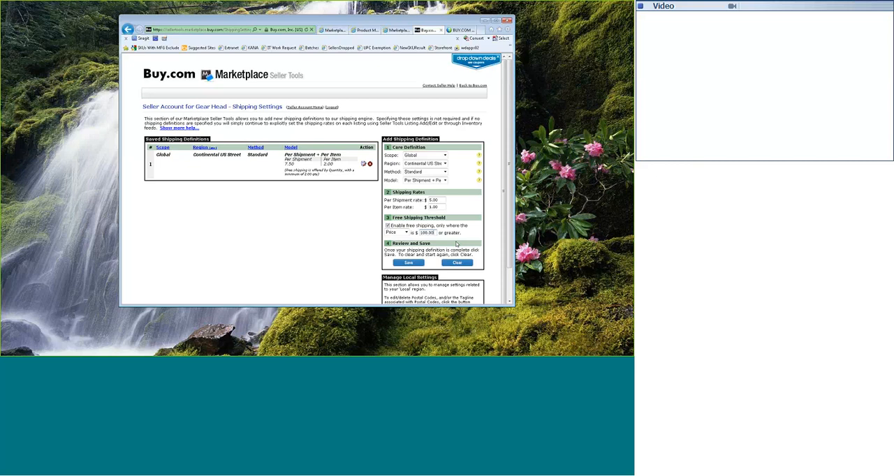
click(396, 231)
text(5)
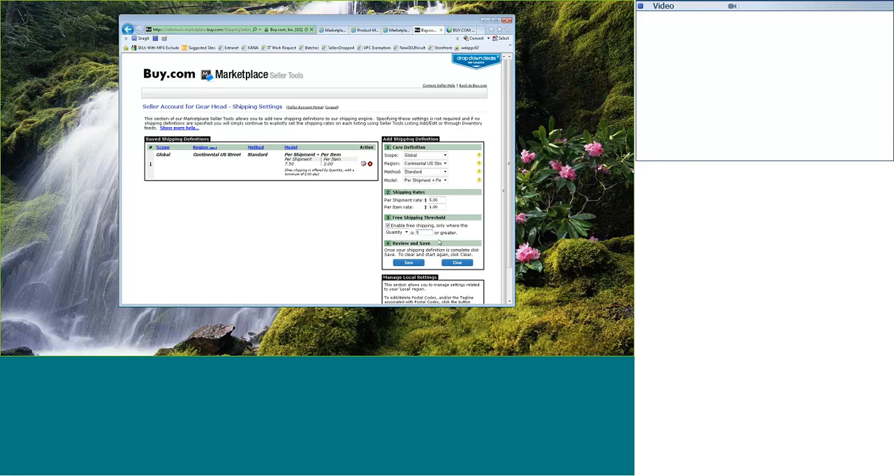
click(389, 226)
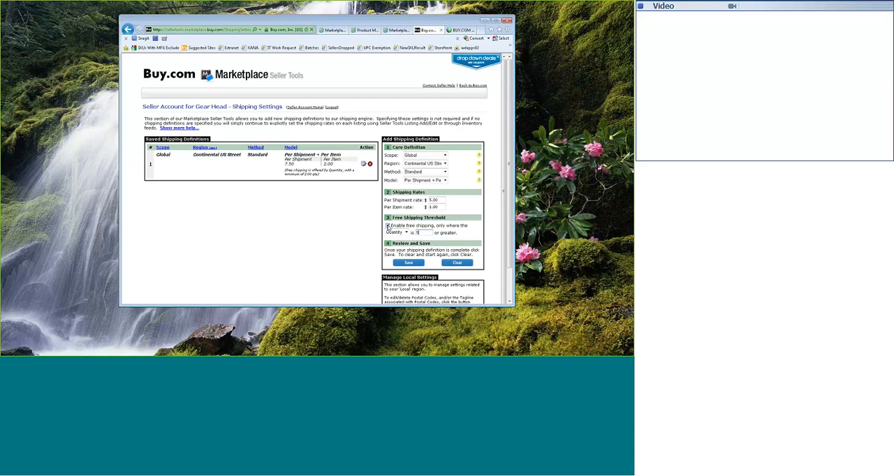
click(408, 232)
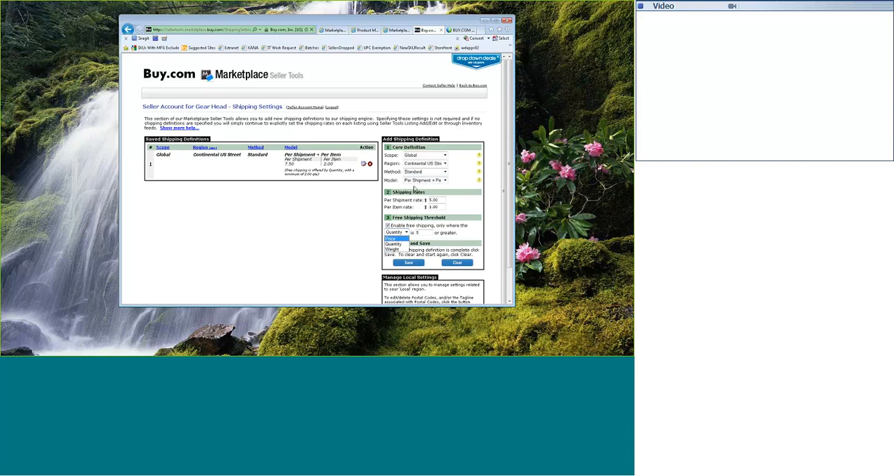
mouse_move(435, 188)
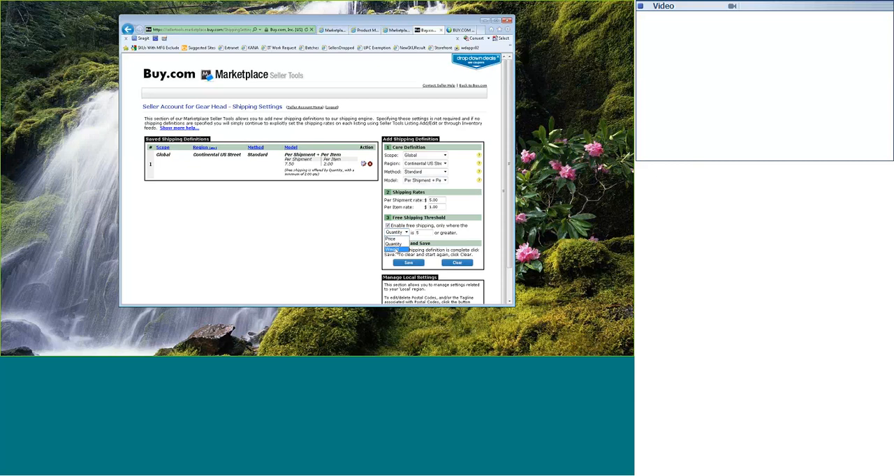
click(396, 244)
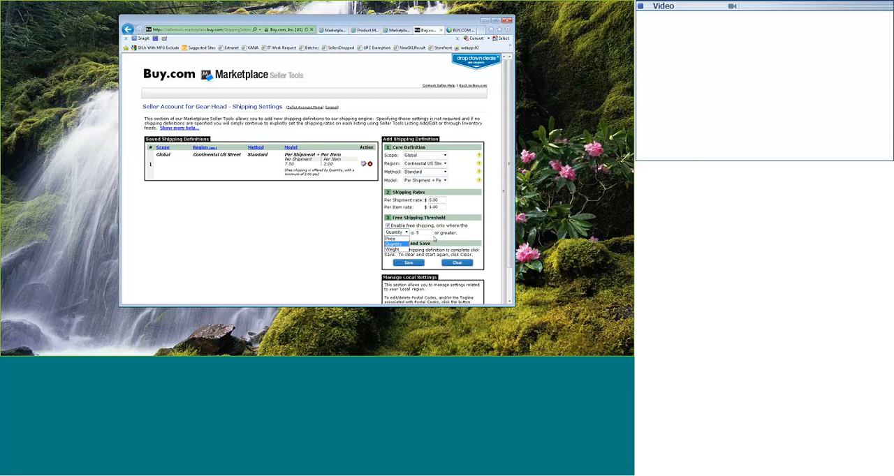
mouse_move(453, 241)
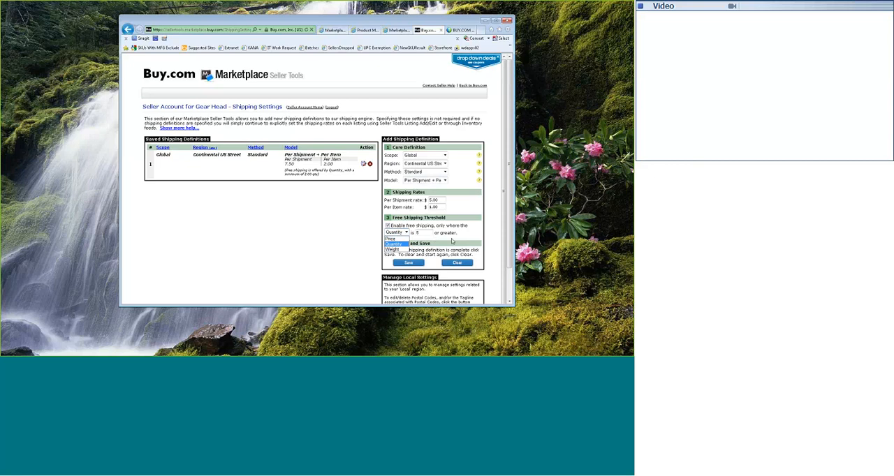
click(398, 233)
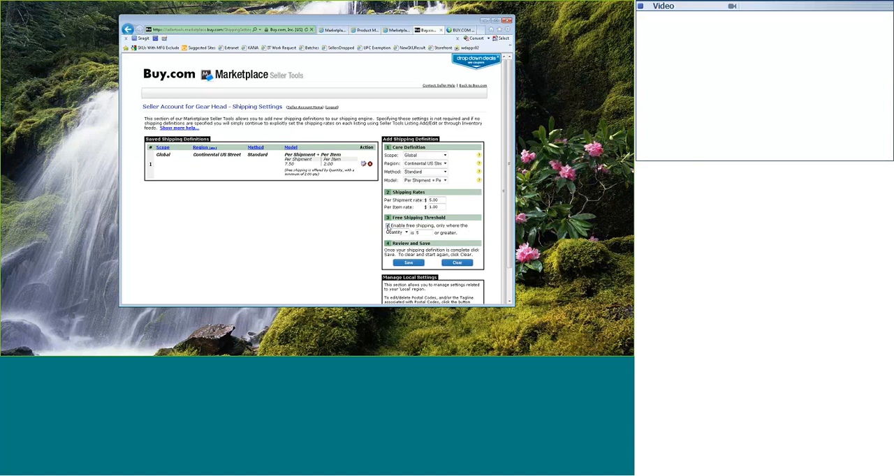
click(389, 226)
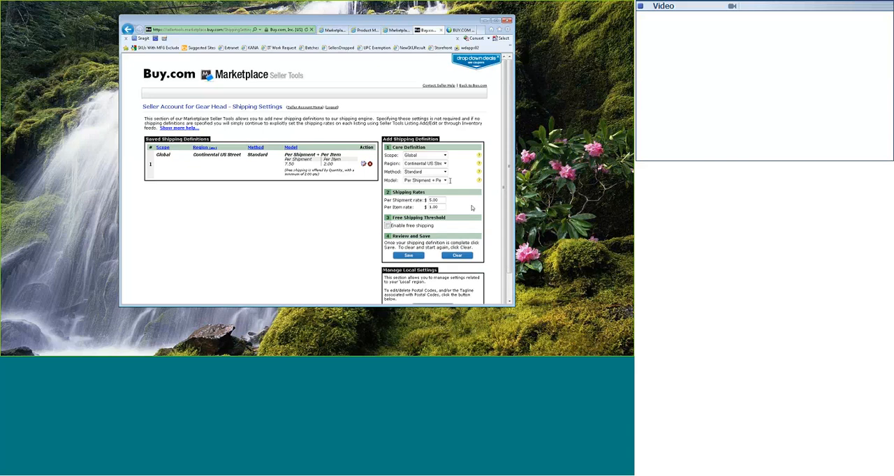
Reopen the Model dropdown to switch to Per Shipment + Per Weight
click(445, 180)
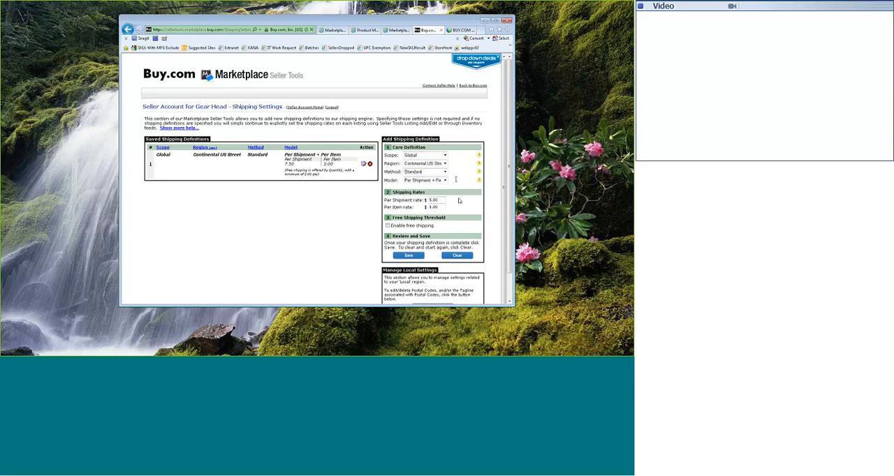
mouse_move(459, 211)
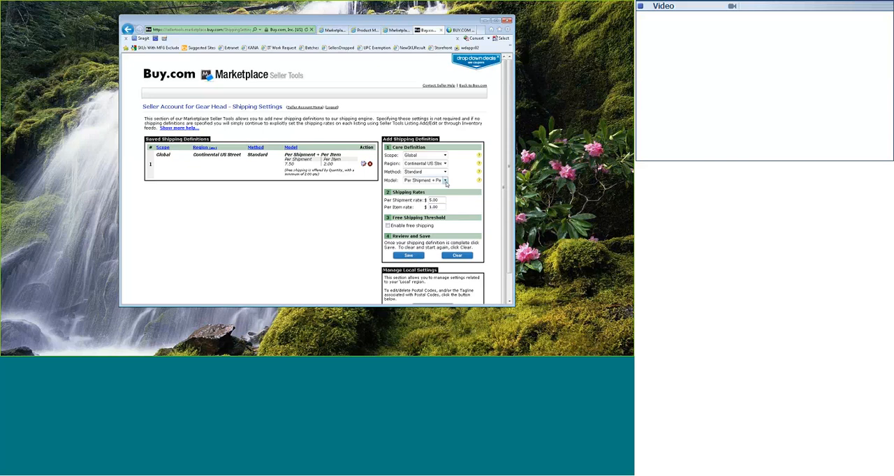
click(445, 181)
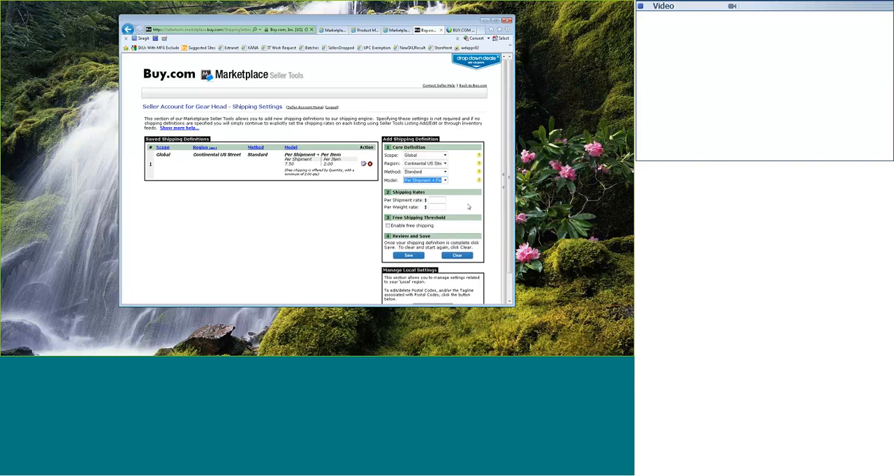
Keep Per Shipment + Per Weight, enter a 5.00 per-shipment rate, and leave free shipping off
click(445, 181)
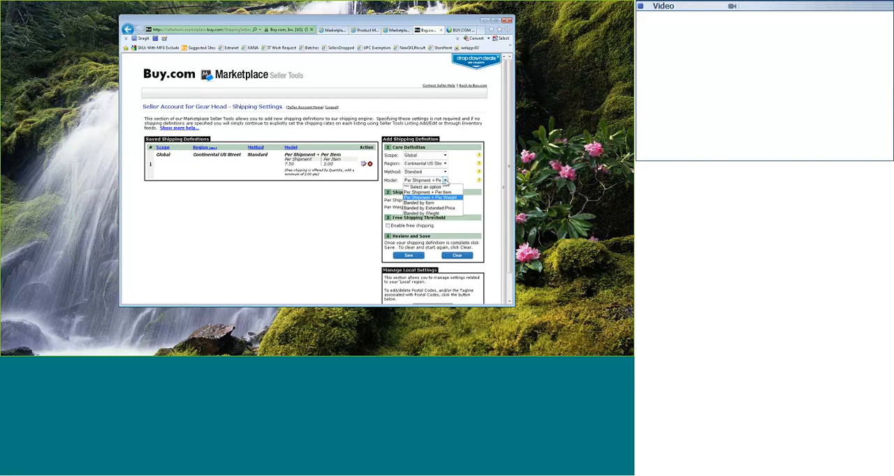
click(423, 197)
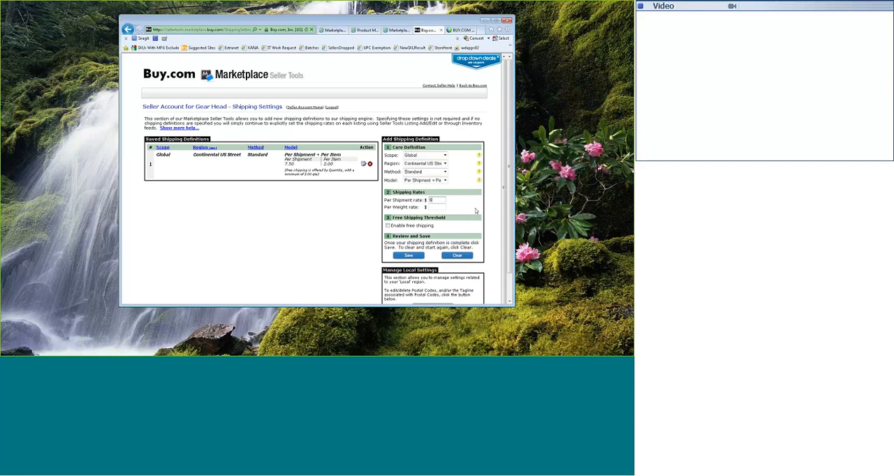
text(5.00)
click(438, 207)
text(1)
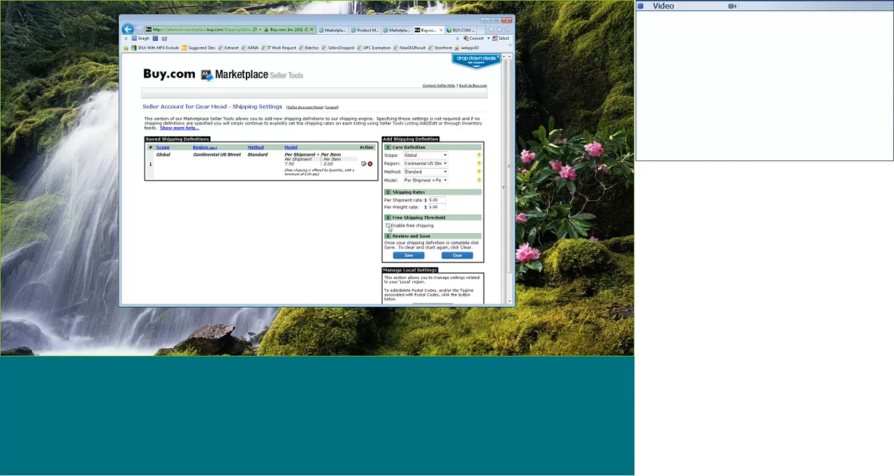
click(389, 226)
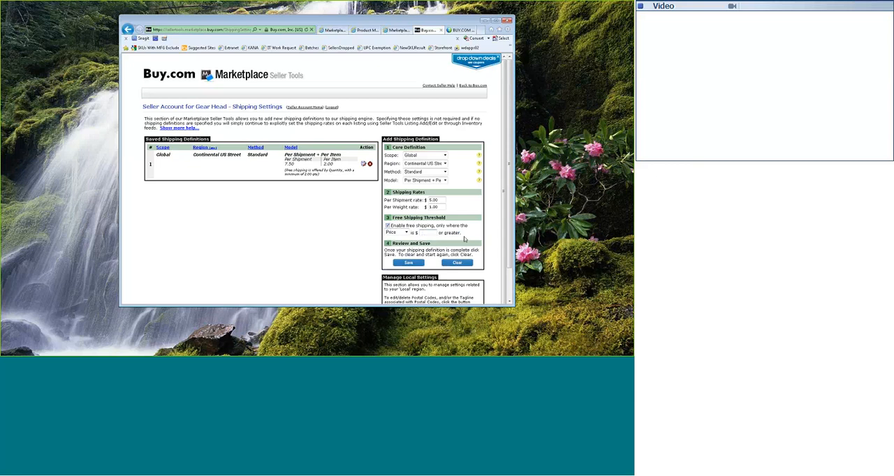
mouse_move(454, 211)
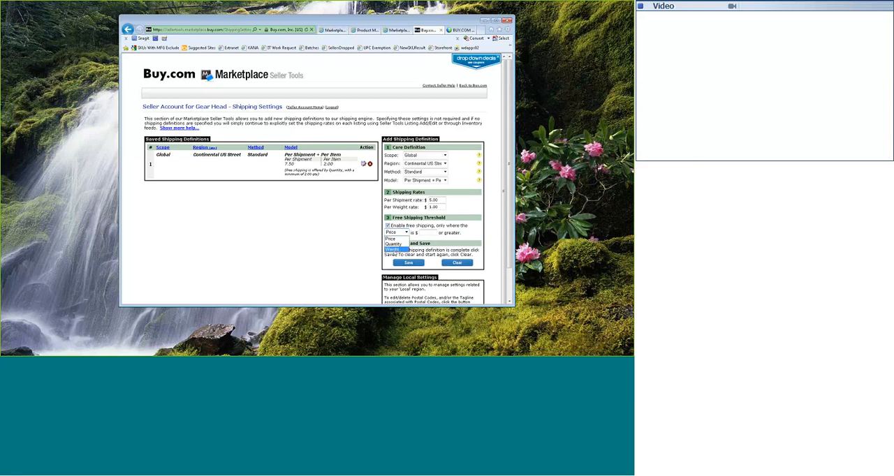
mouse_move(463, 208)
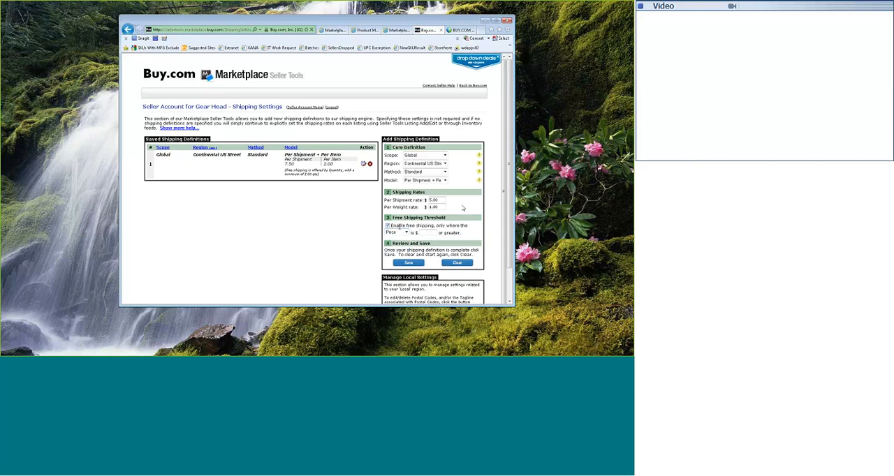
click(389, 225)
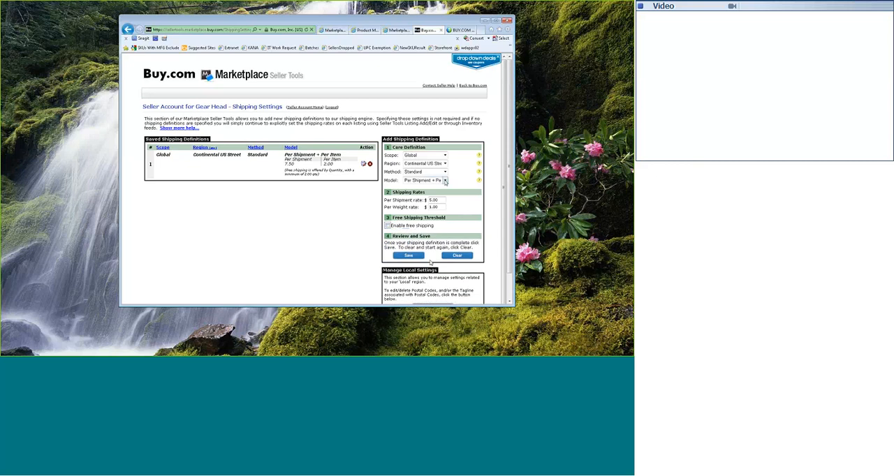
Switch the model to Banded by Item with quantity bands 10, 20, max at rates 5, 6, 7
click(444, 180)
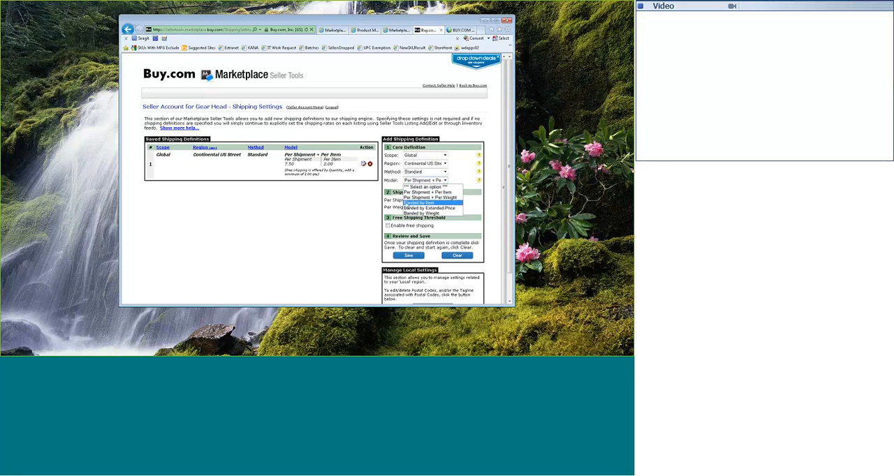
click(418, 202)
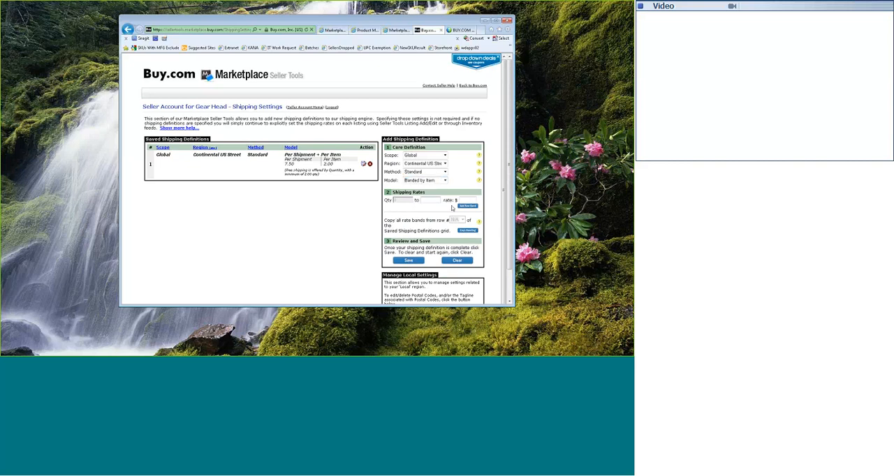
text(10)
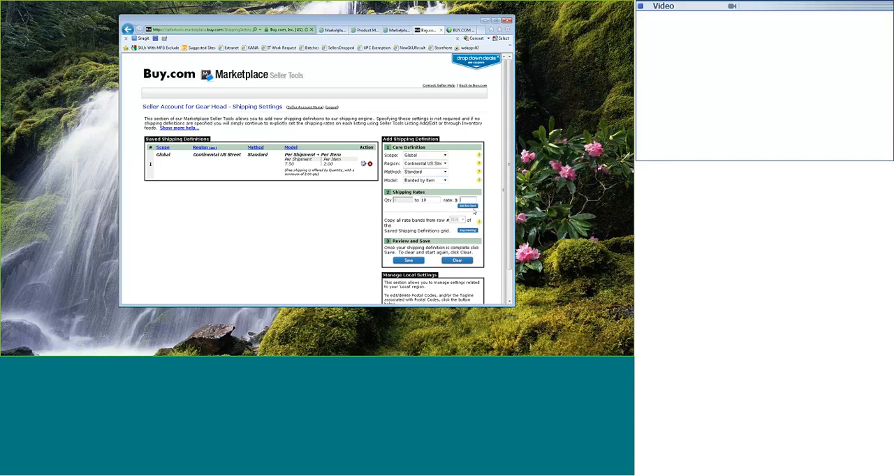
click(468, 206)
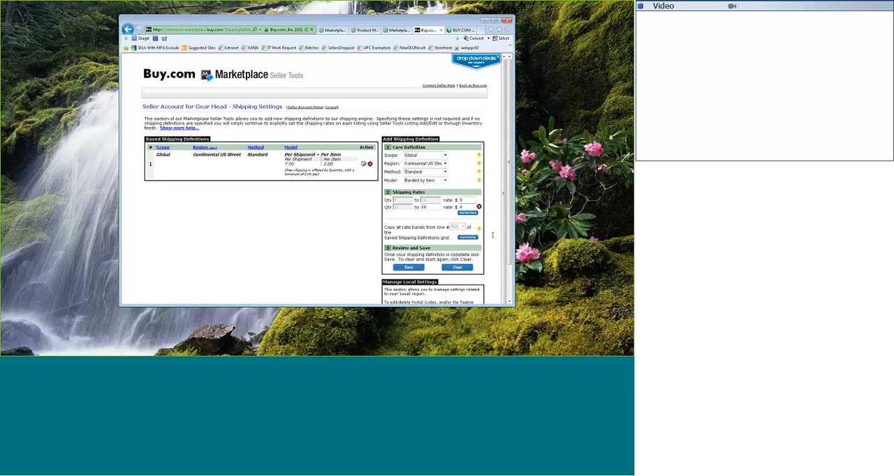
mouse_move(470, 213)
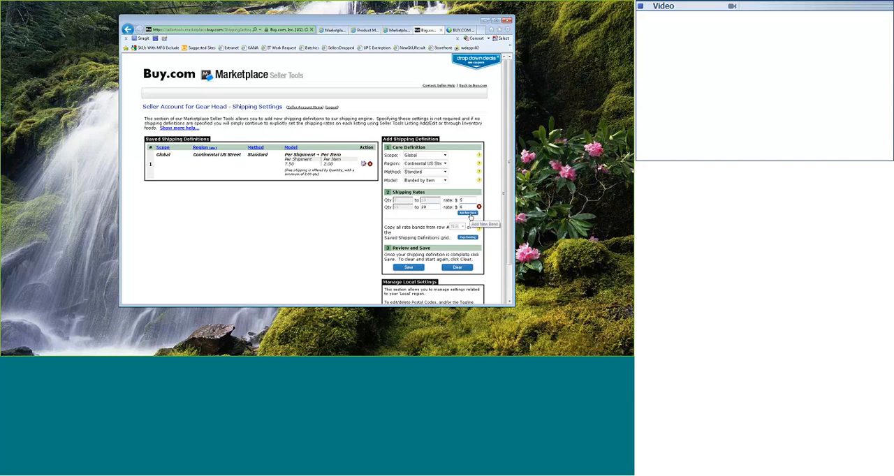
click(484, 224)
text(7)
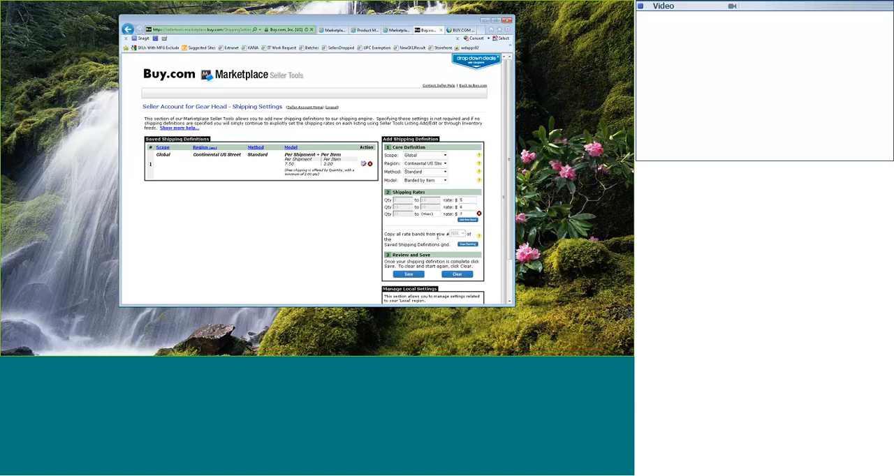
scroll(down, 3)
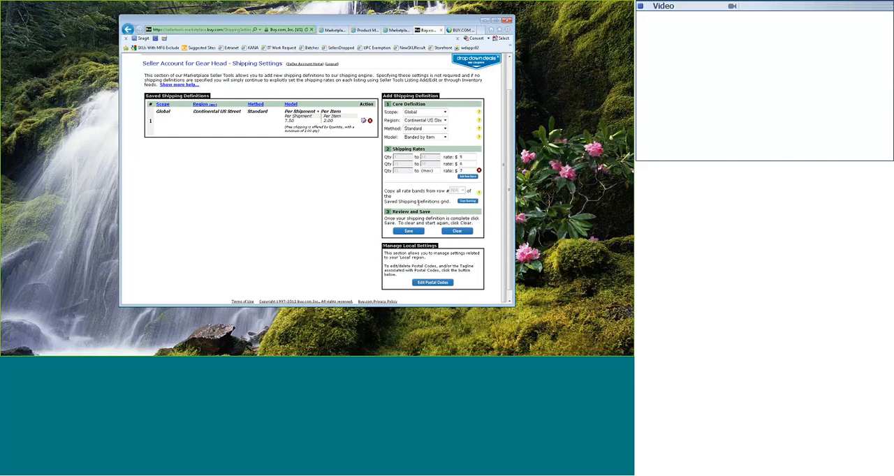
mouse_move(420, 200)
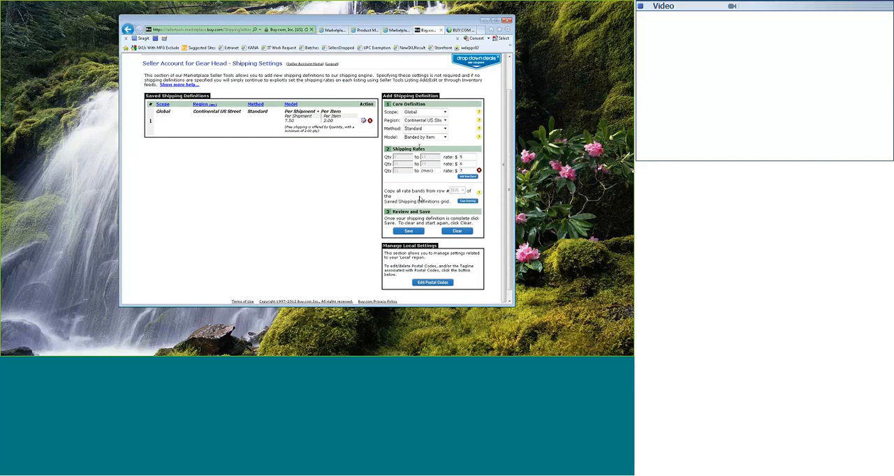
Switch the model to Banded by Extended Price with bands 10.00, 20.00, max at 5, 6, 7
click(443, 137)
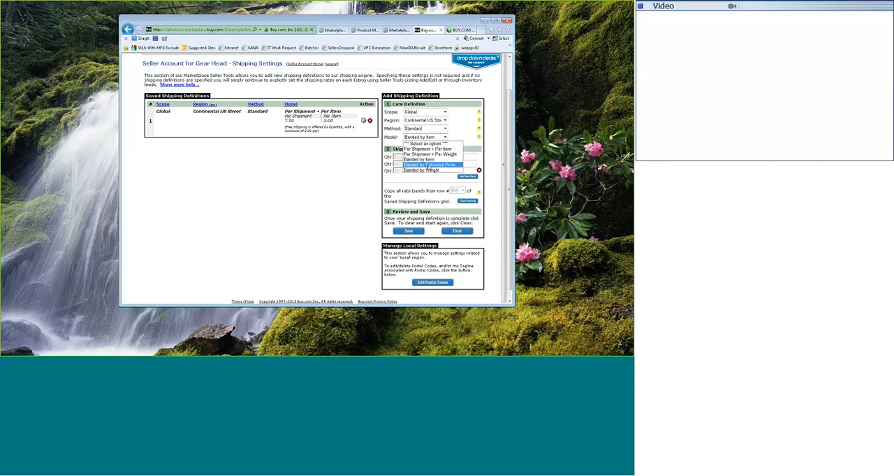
click(428, 165)
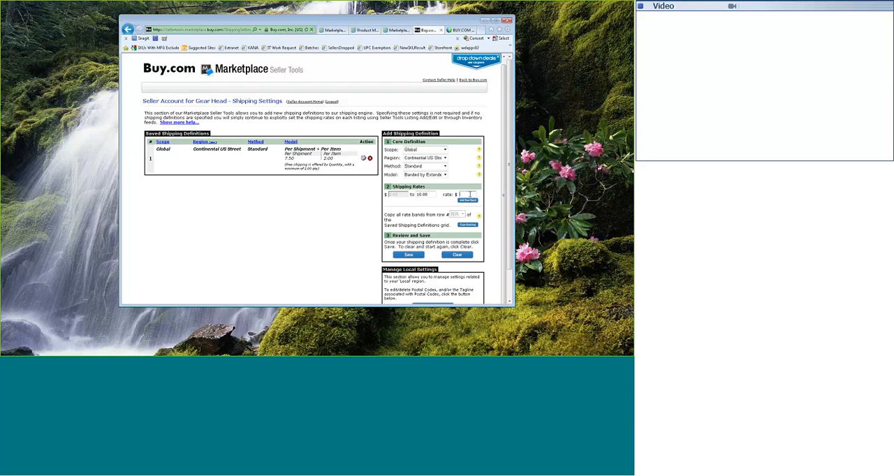
click(467, 200)
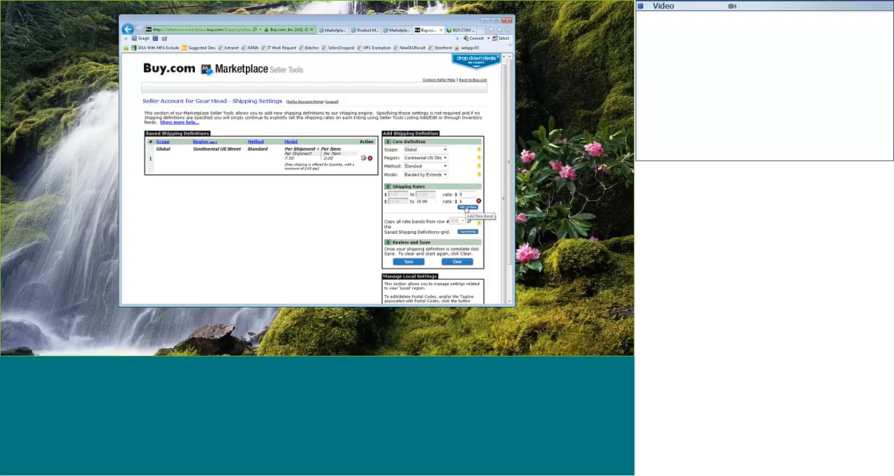
click(478, 208)
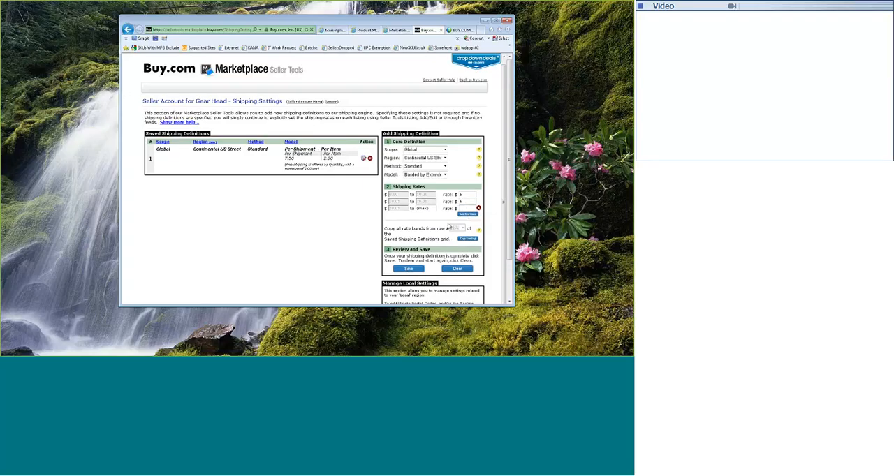
mouse_move(466, 221)
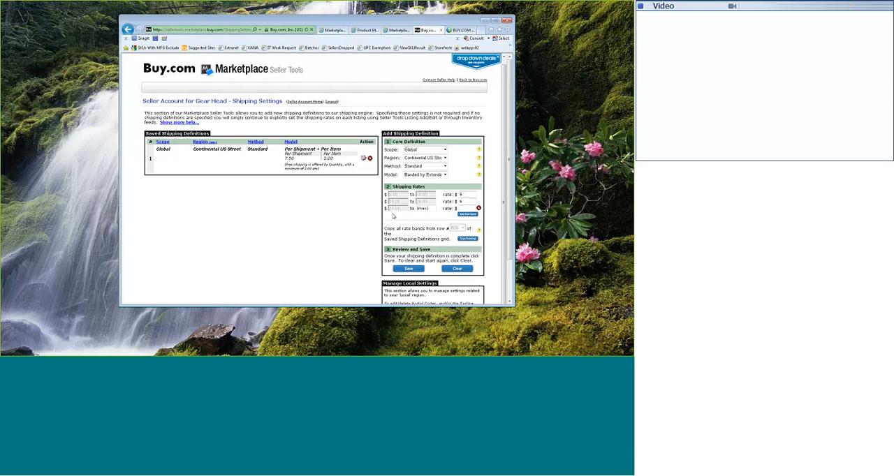
mouse_move(424, 216)
text(7)
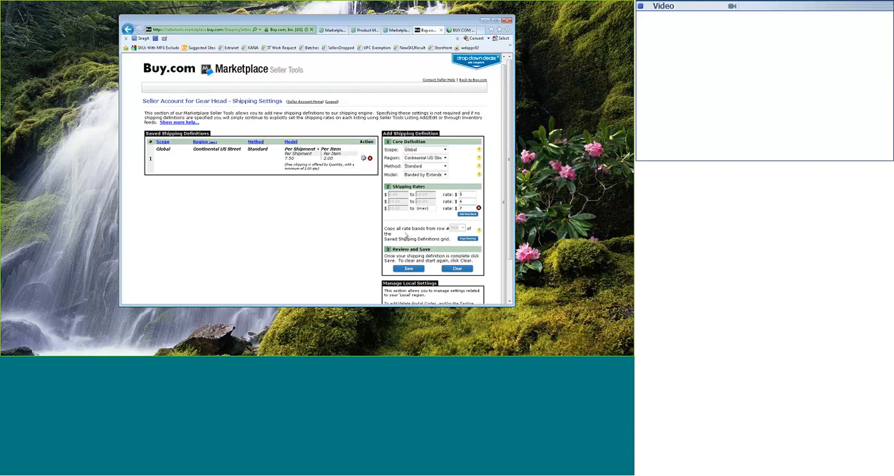
Switch the model to Banded by Weight with bands 10 lbs, 20 lbs, max at 5, 6, 7
click(425, 174)
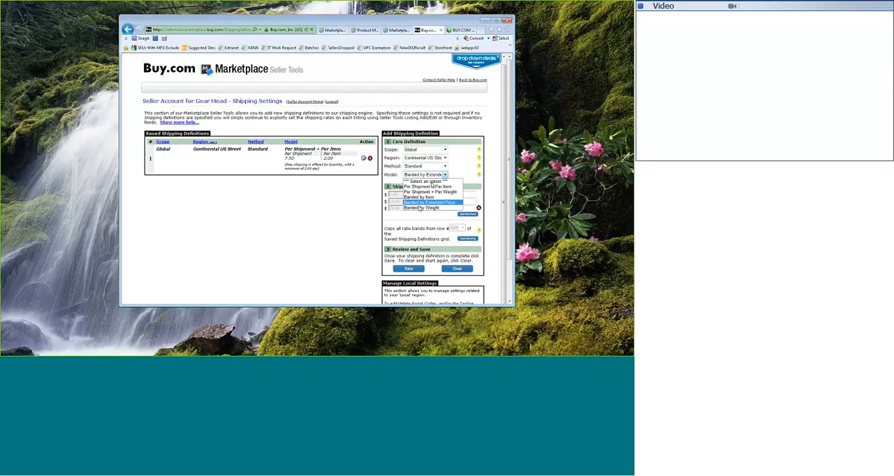
click(421, 208)
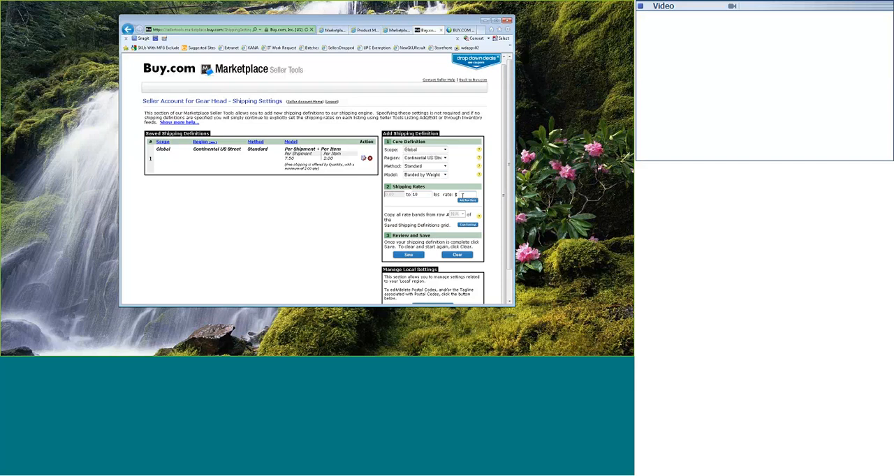
click(467, 201)
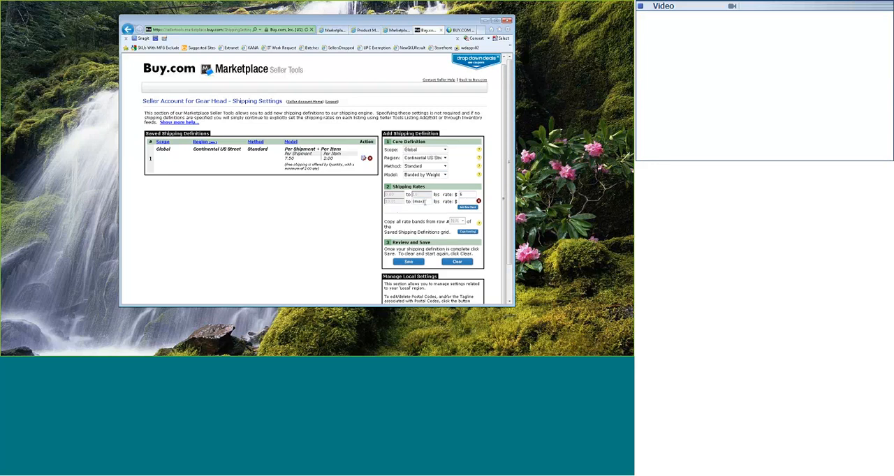
text(20)
text(6)
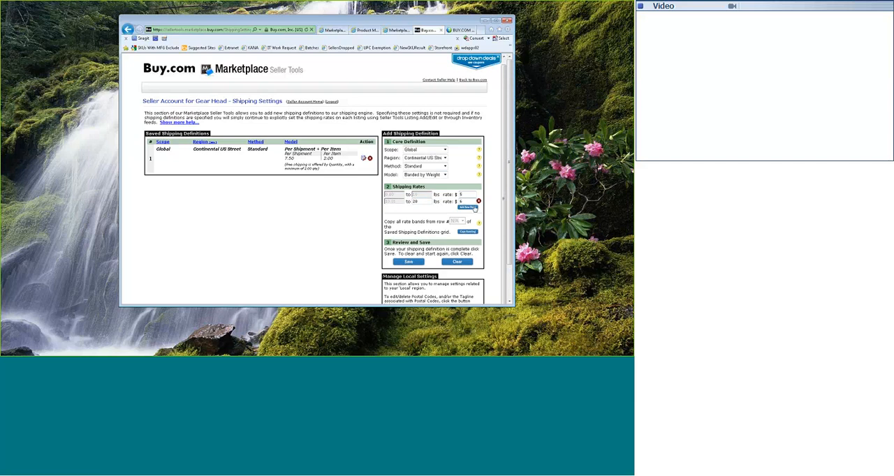
click(468, 208)
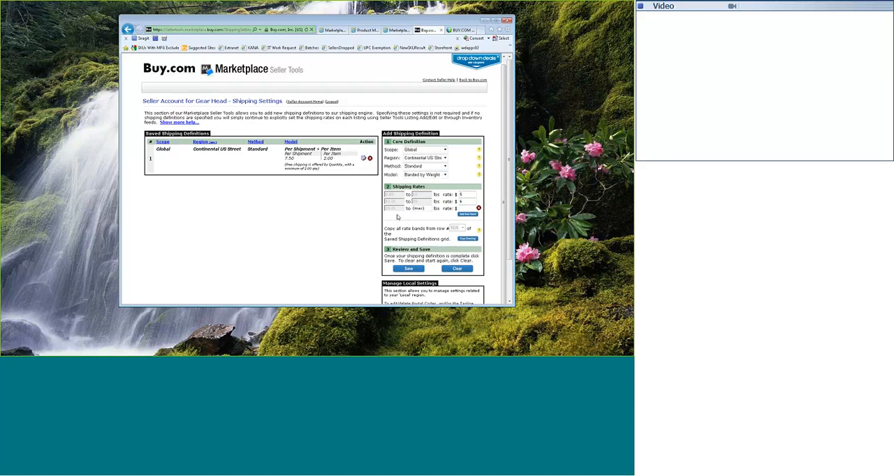
mouse_move(421, 218)
text(7)
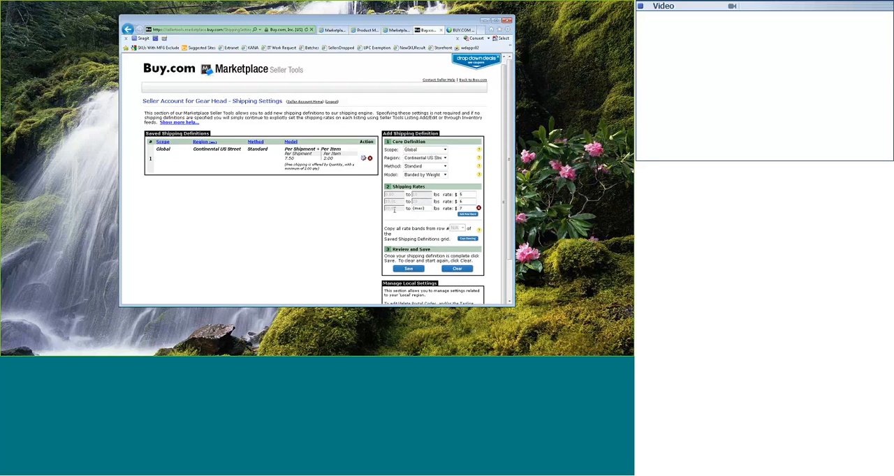
mouse_move(422, 216)
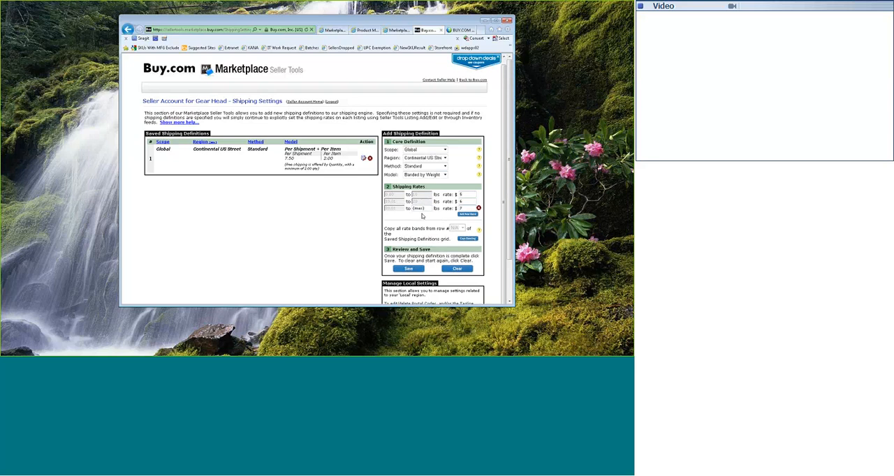
mouse_move(422, 215)
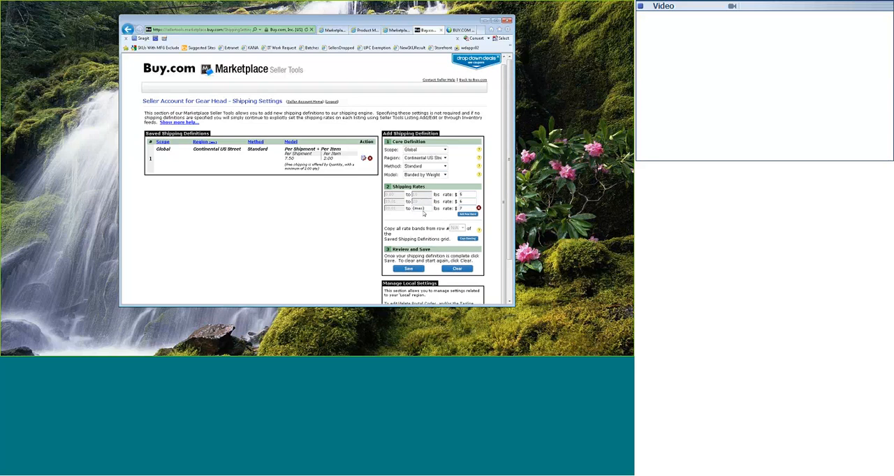
mouse_move(425, 214)
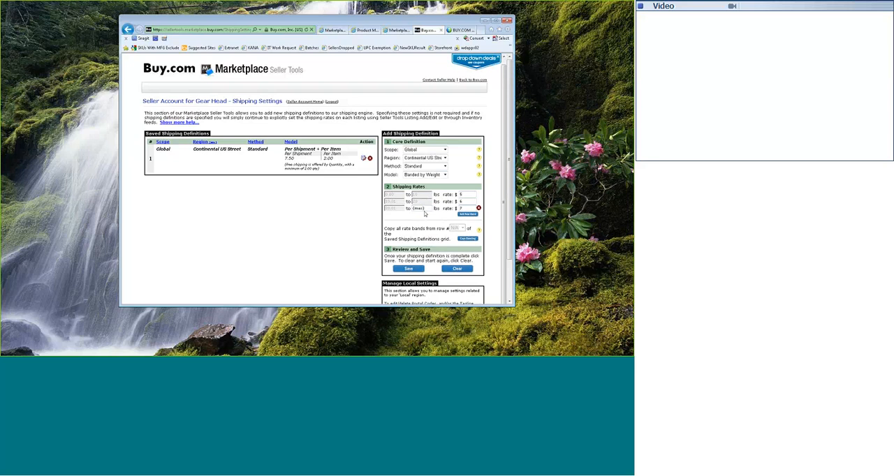
Try saving the banded-by-weight definition and dismiss the duplicate definition error
scroll(down, 3)
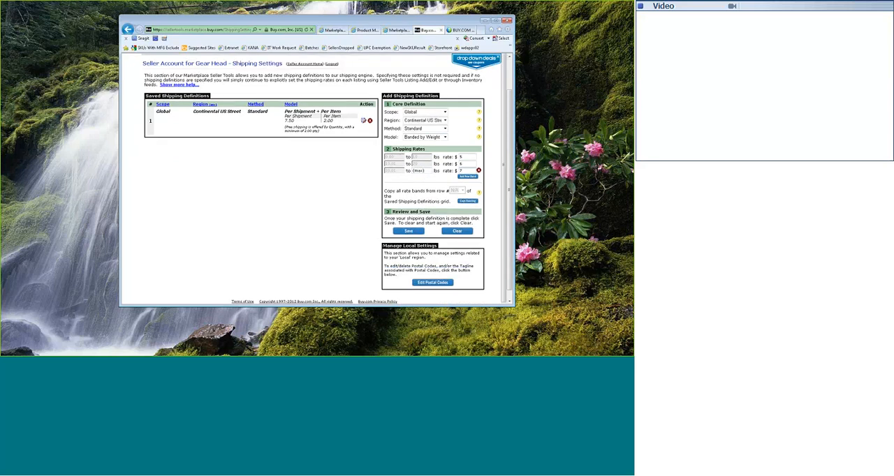
mouse_move(408, 231)
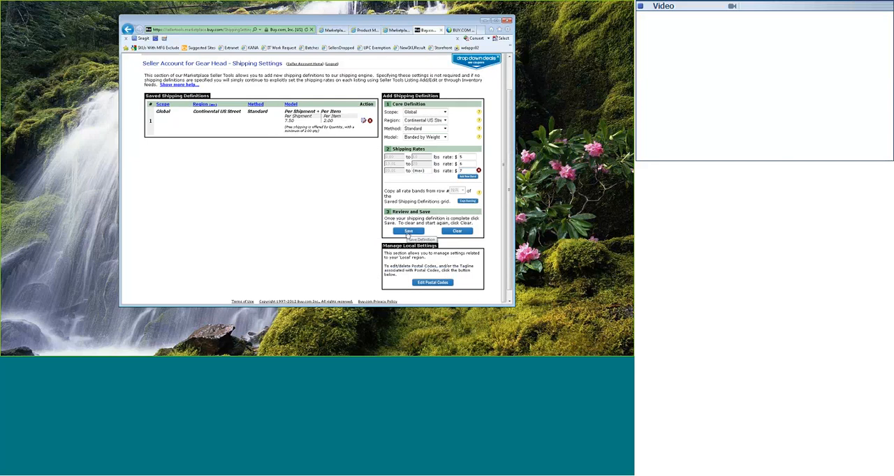
click(407, 231)
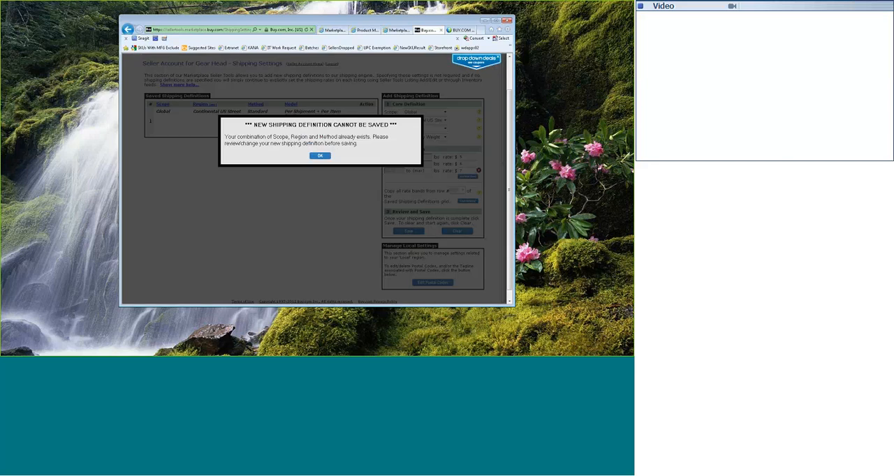
click(319, 155)
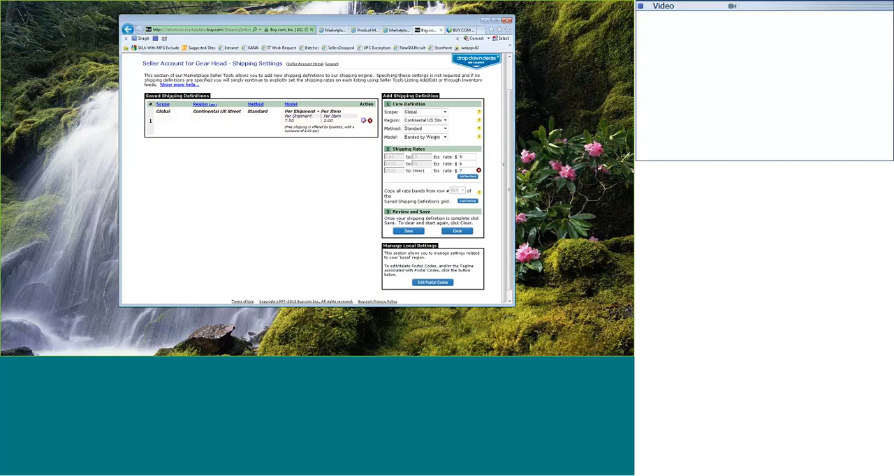
Change the region to Alaska Street, save, and confirm the success message
click(444, 128)
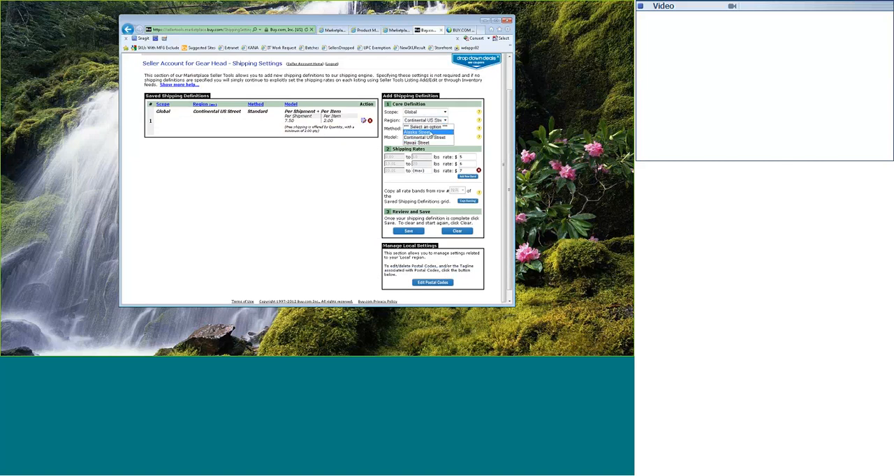
click(417, 132)
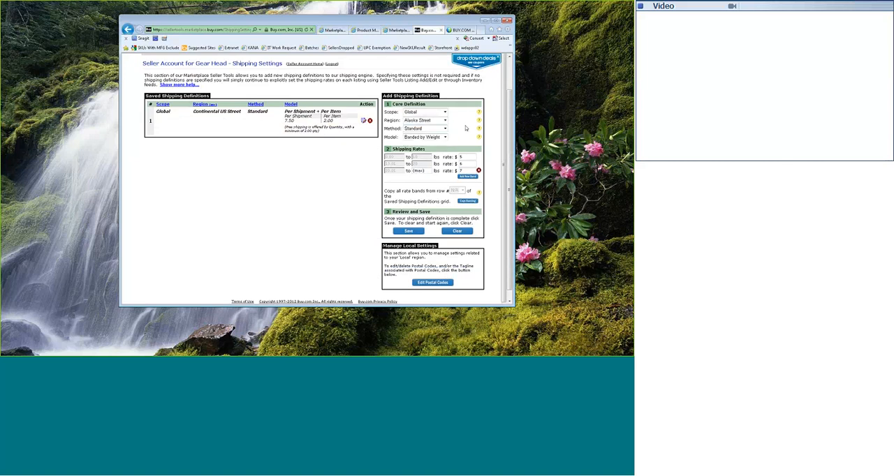
click(409, 231)
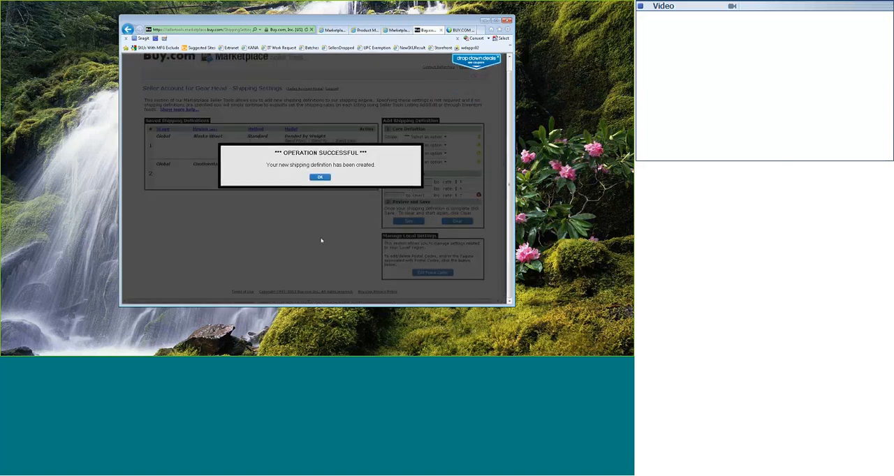
click(320, 176)
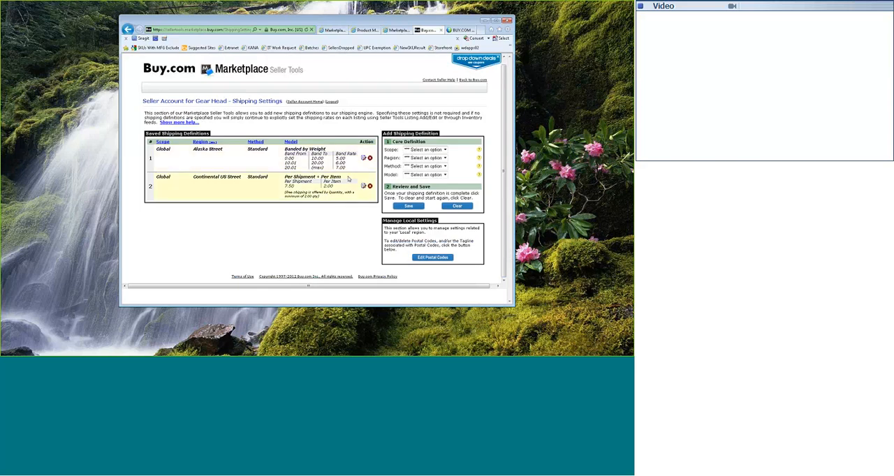
mouse_move(369, 195)
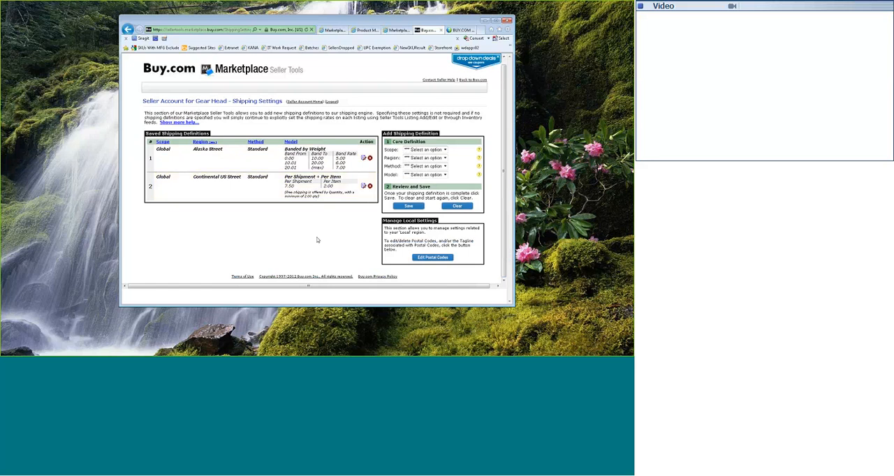
mouse_move(491, 145)
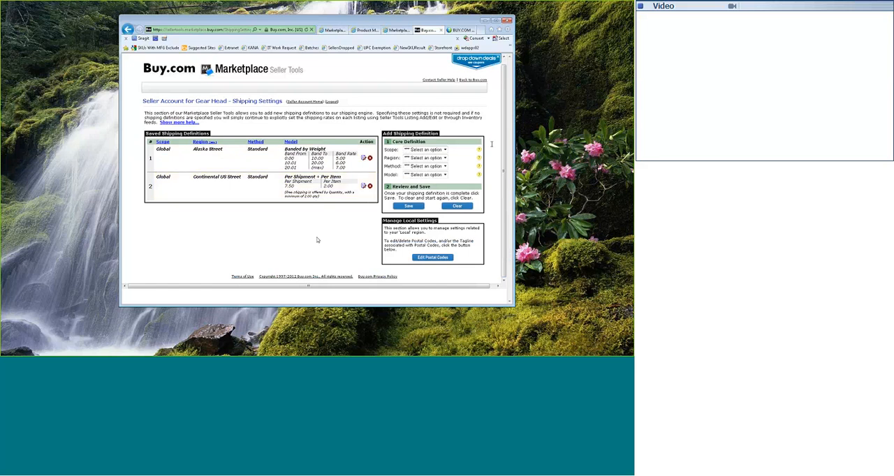
mouse_move(459, 149)
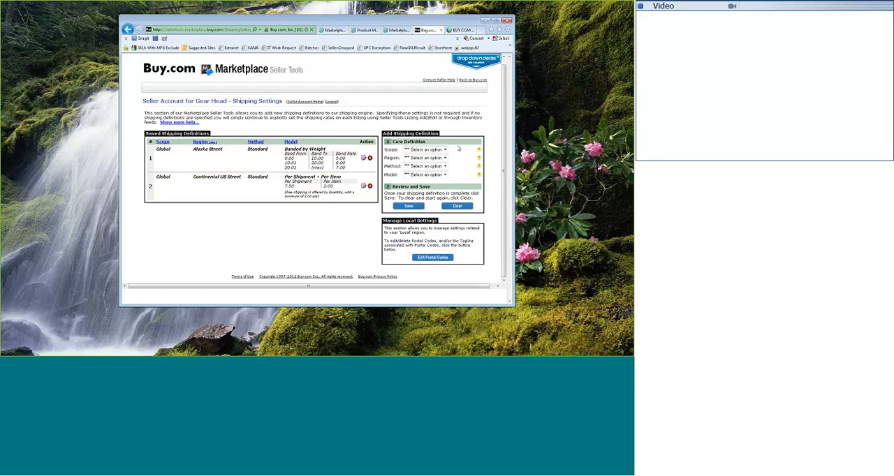
Give the new definition Global scope and Continental US Street region
click(445, 150)
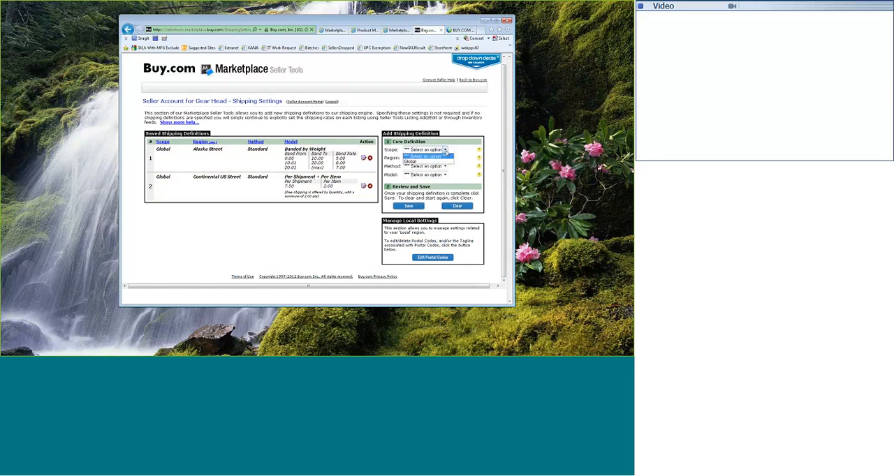
click(410, 160)
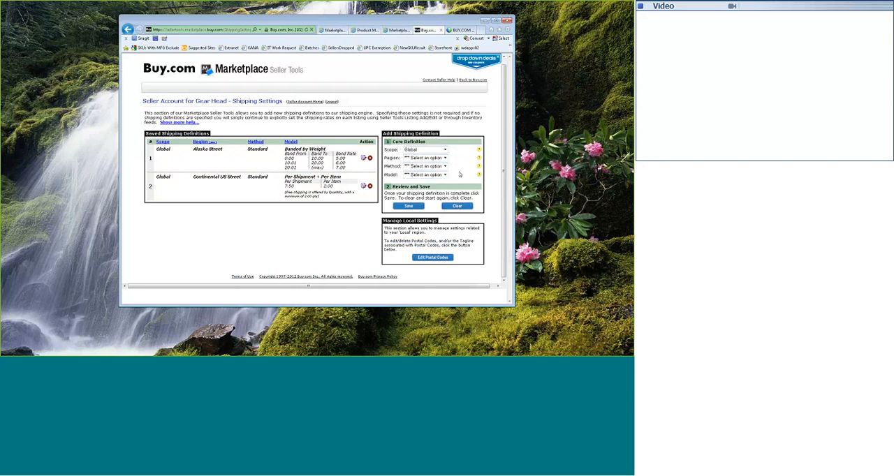
click(445, 175)
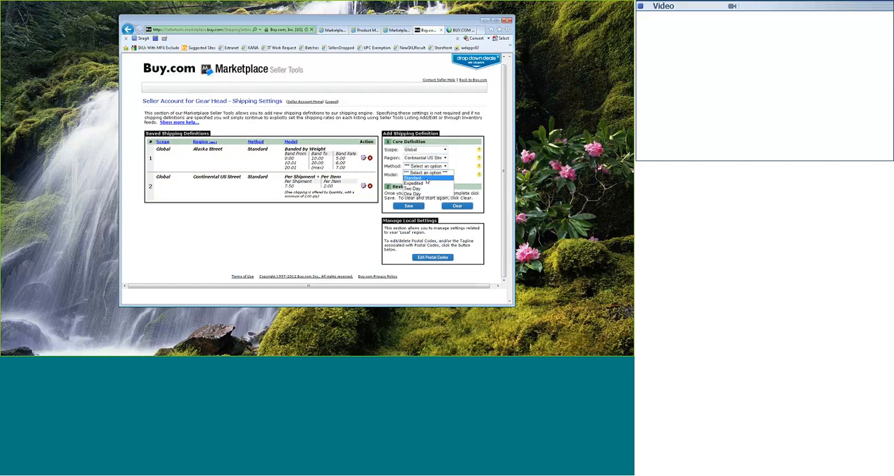
click(445, 157)
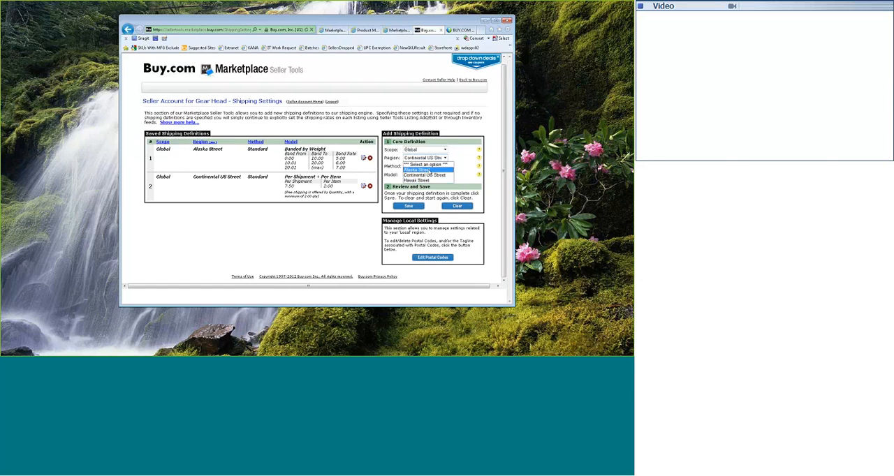
mouse_move(427, 174)
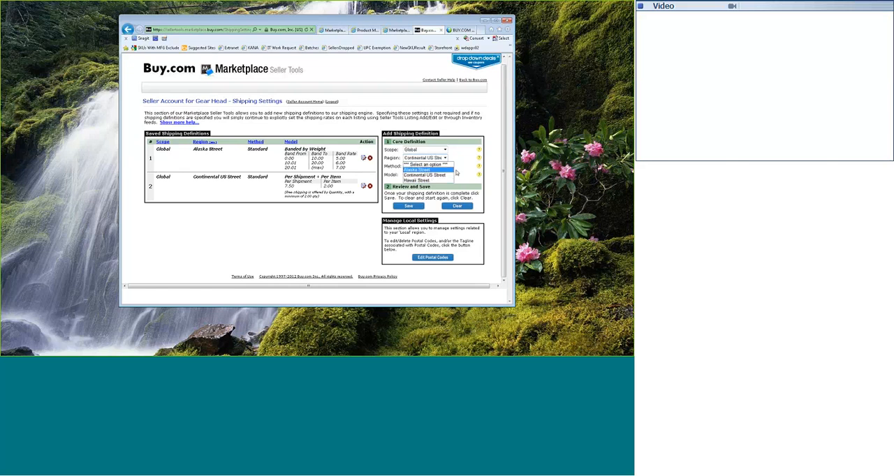
click(425, 158)
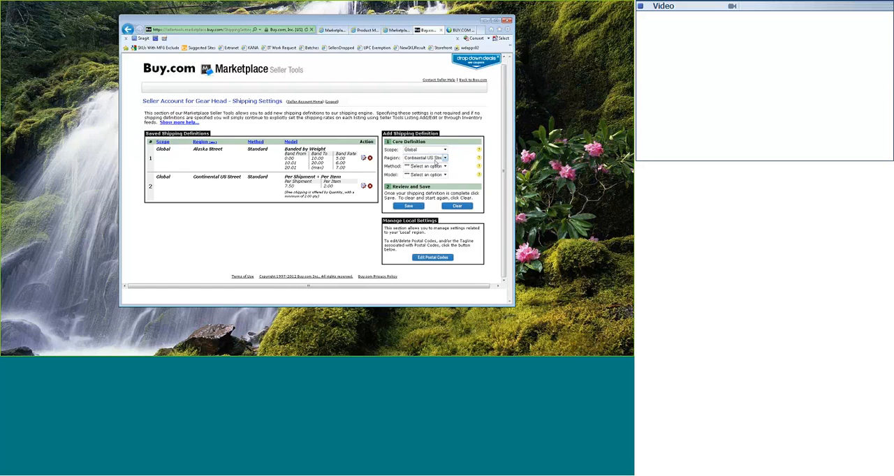
click(445, 166)
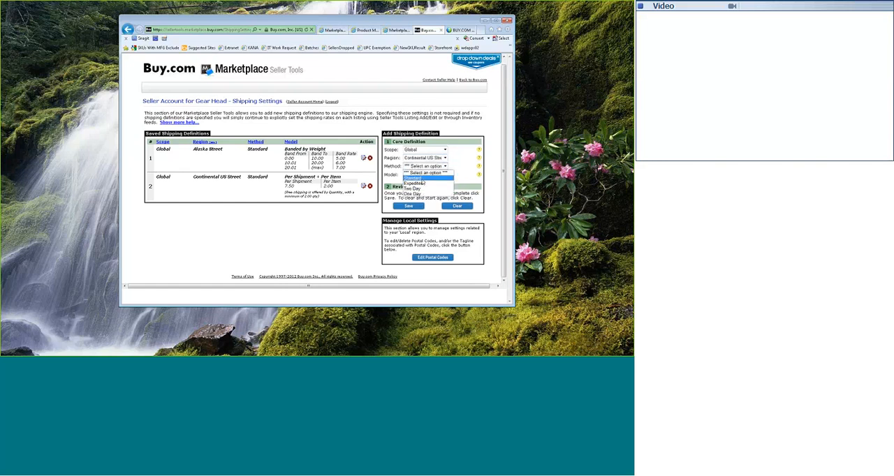
Choose Standard method and Per Shipment + Per Item model for the Continental US definition
click(426, 174)
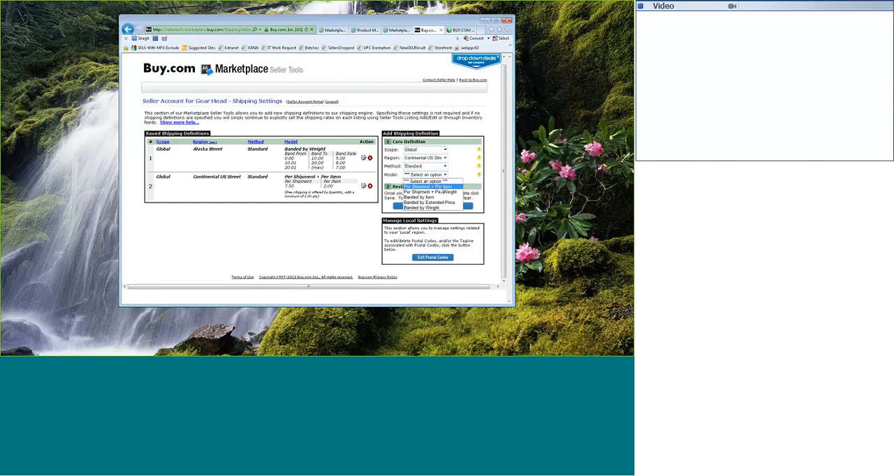
click(426, 186)
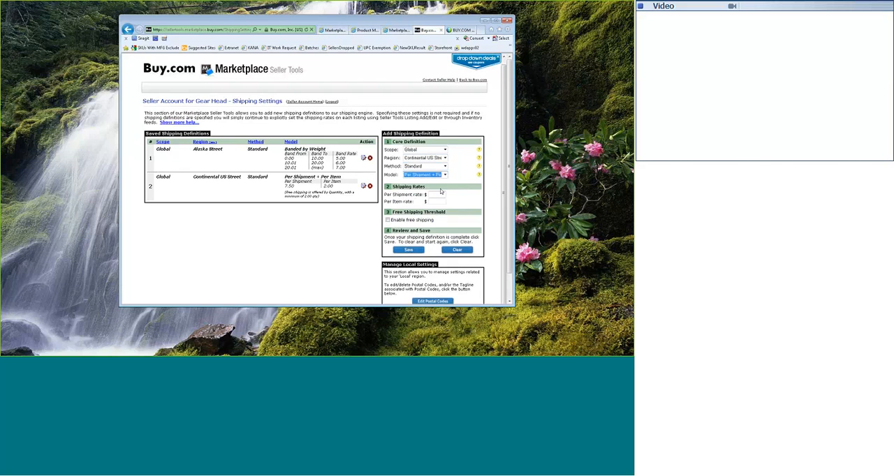
mouse_move(461, 198)
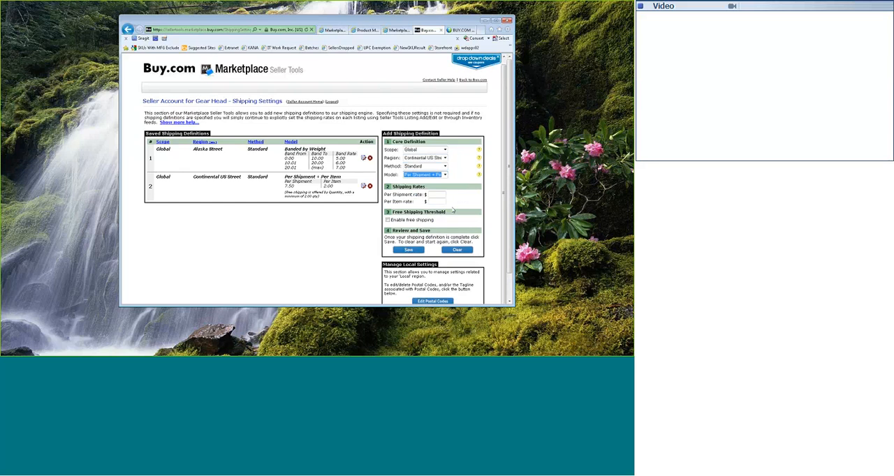
mouse_move(324, 245)
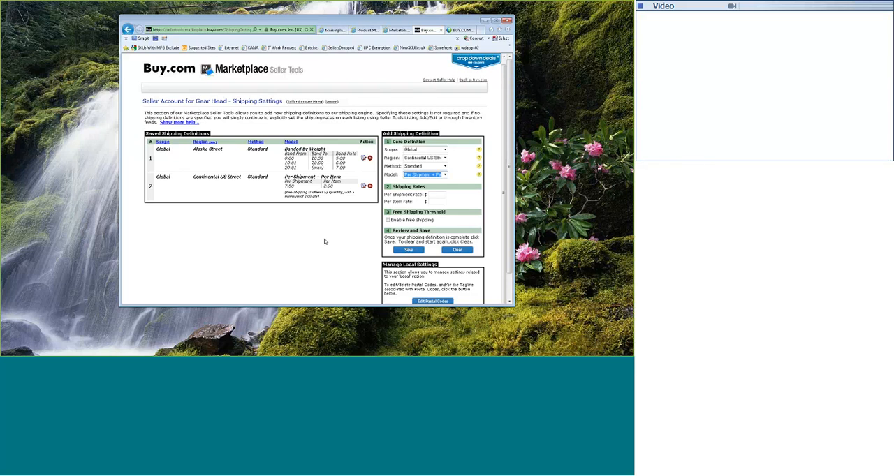
mouse_move(253, 242)
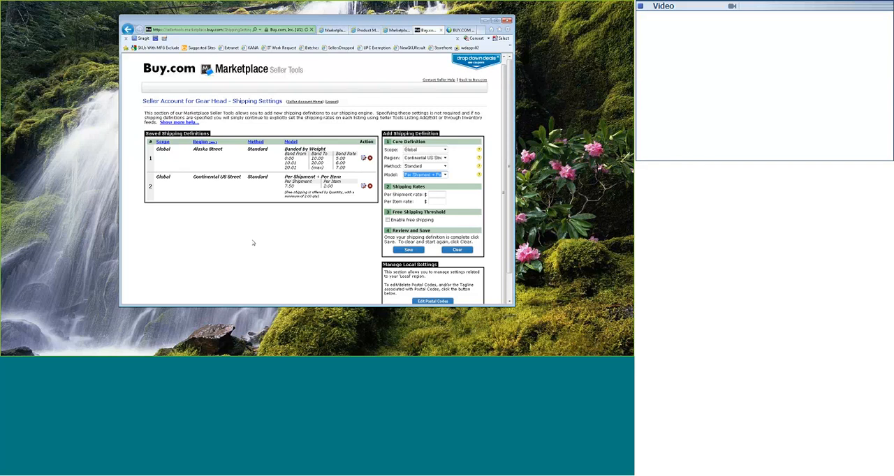
mouse_move(255, 242)
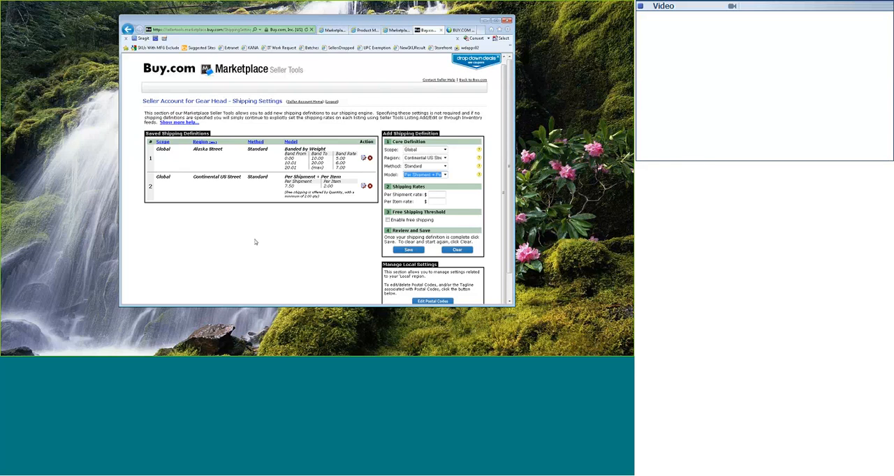
mouse_move(220, 252)
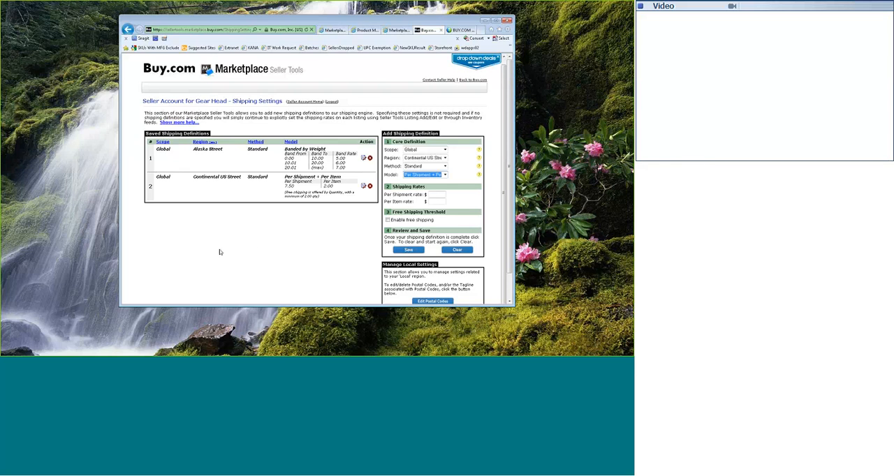
mouse_move(177, 264)
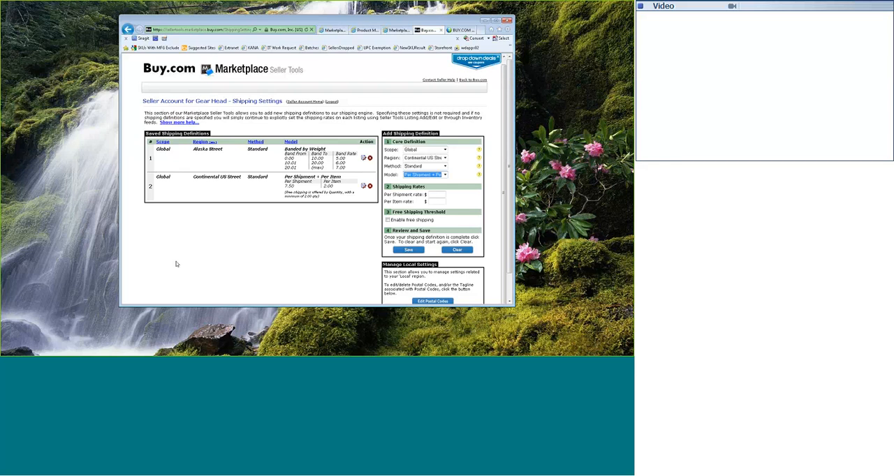
mouse_move(224, 242)
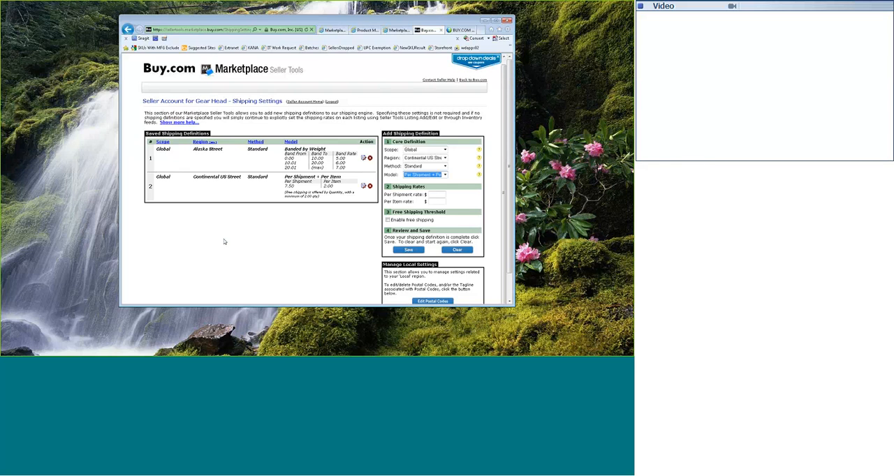
mouse_move(240, 241)
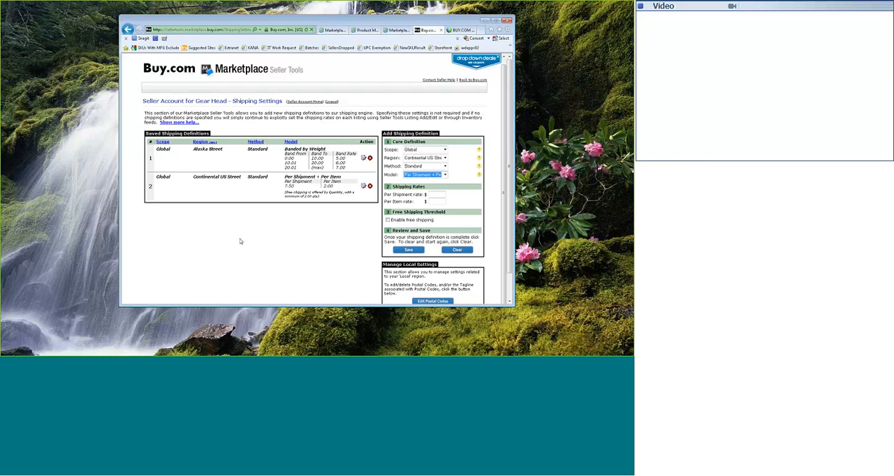
mouse_move(448, 183)
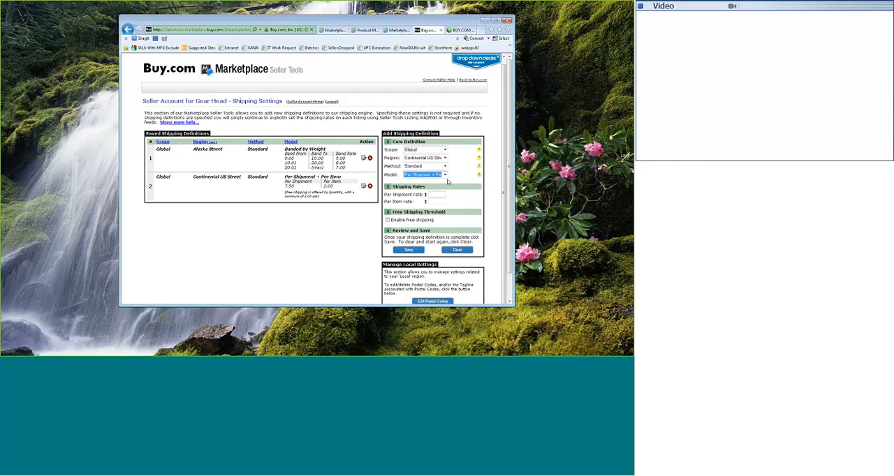
click(444, 174)
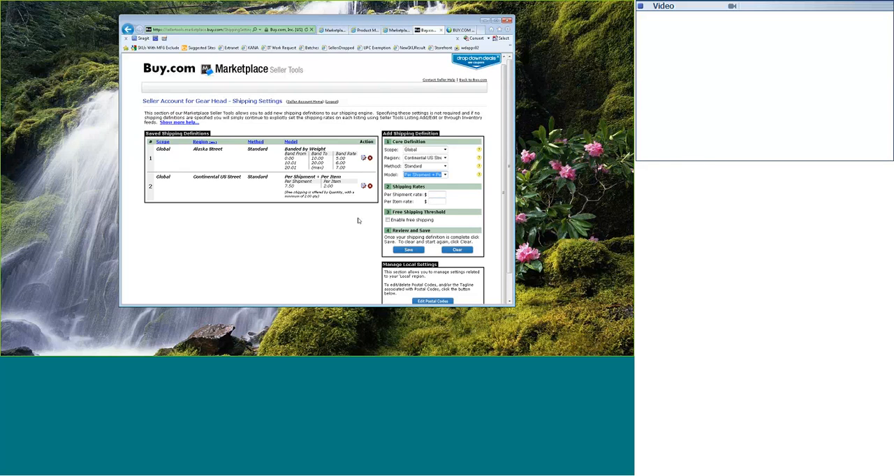
mouse_move(358, 220)
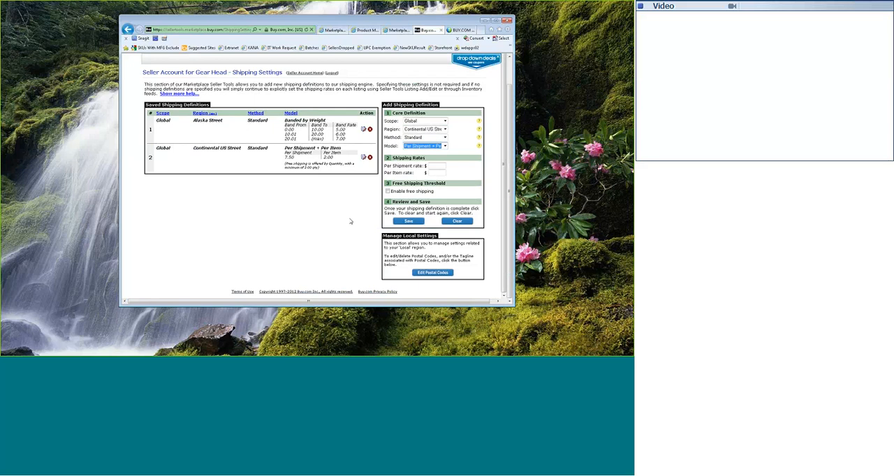
mouse_move(271, 210)
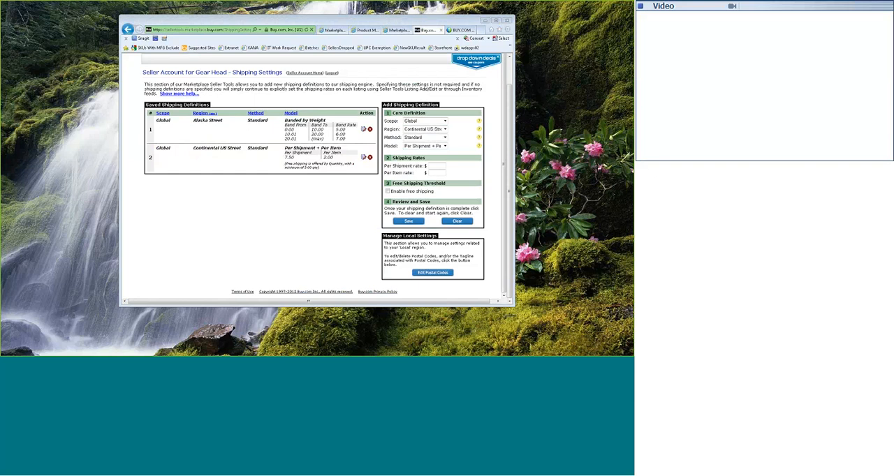
mouse_move(293, 210)
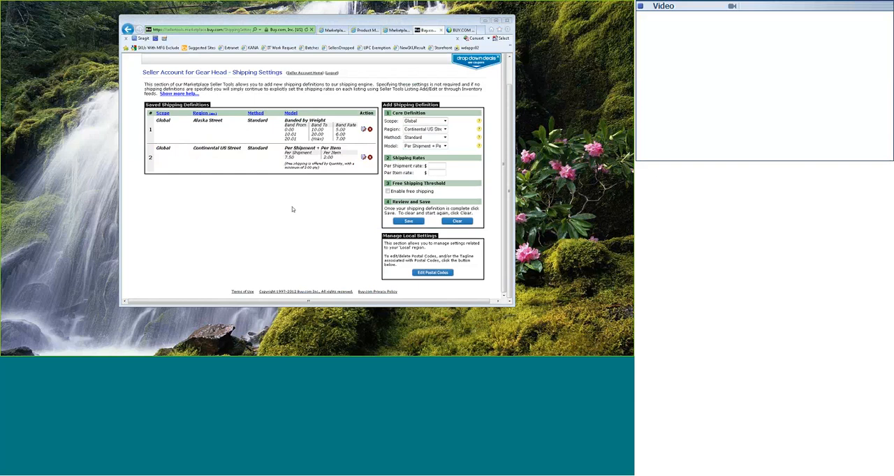